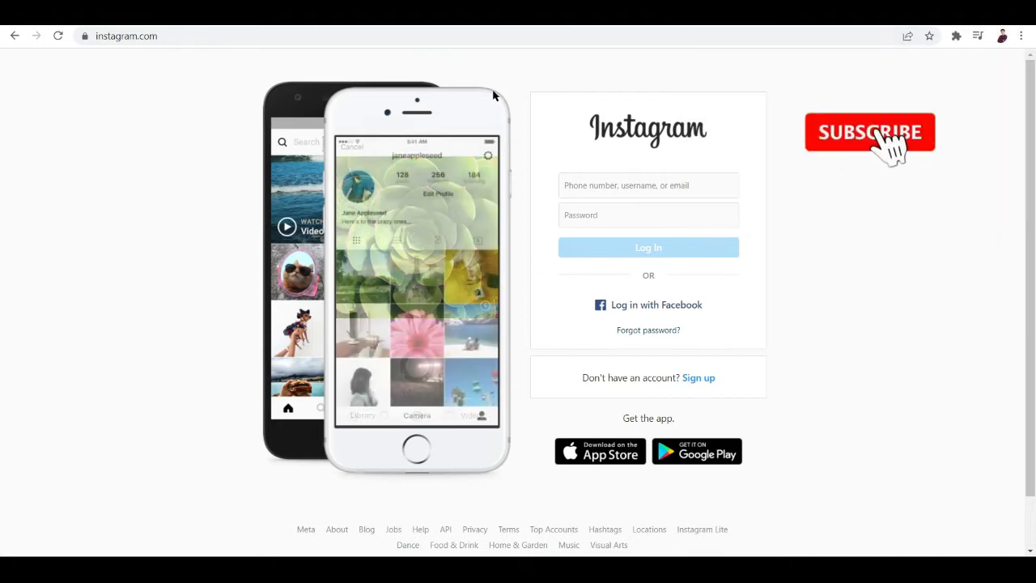
Browse the Linktree homepage, scrolling through its content and back up.
left_click(870, 132)
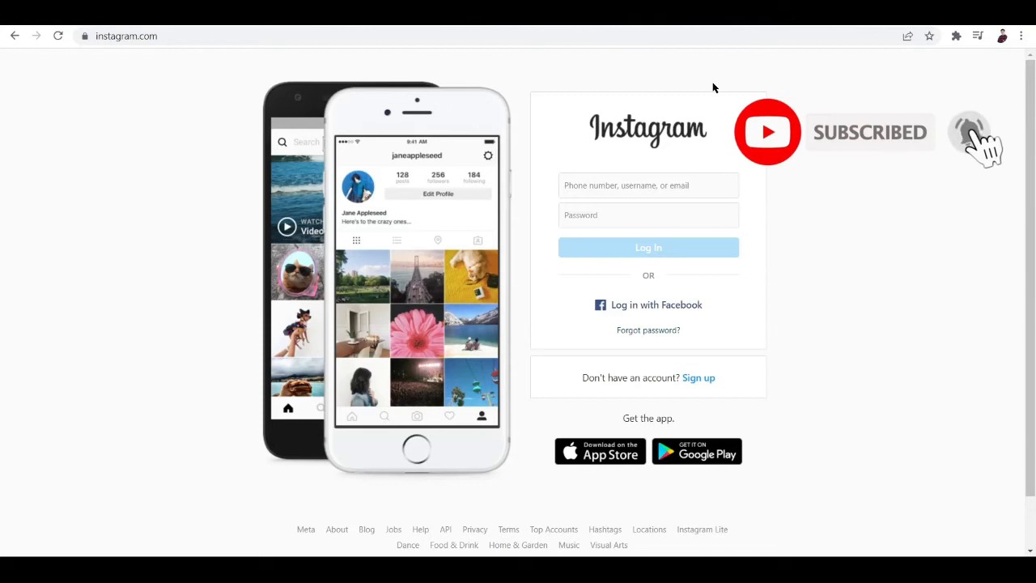
left_click(970, 132)
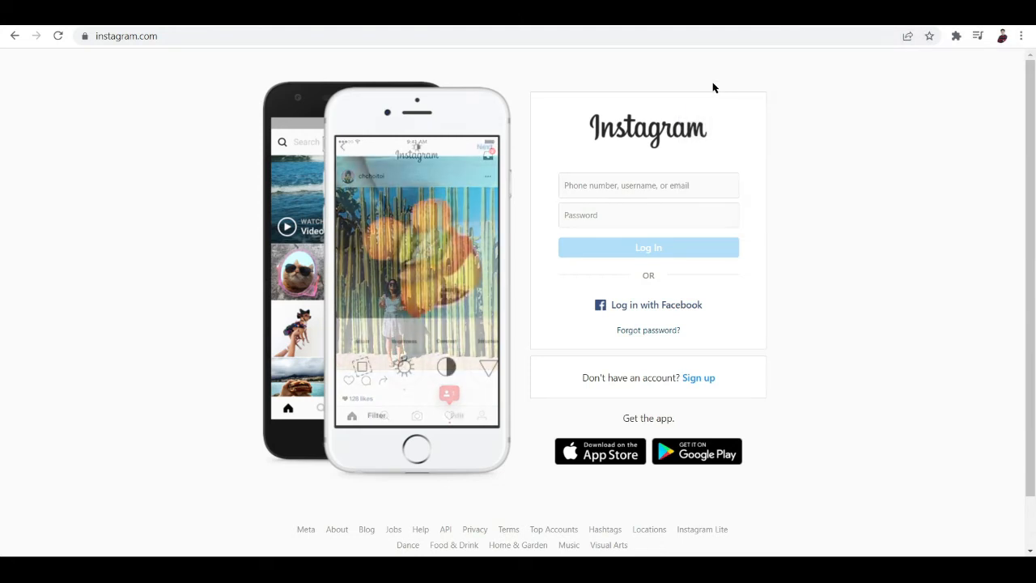
scroll("down", 3)
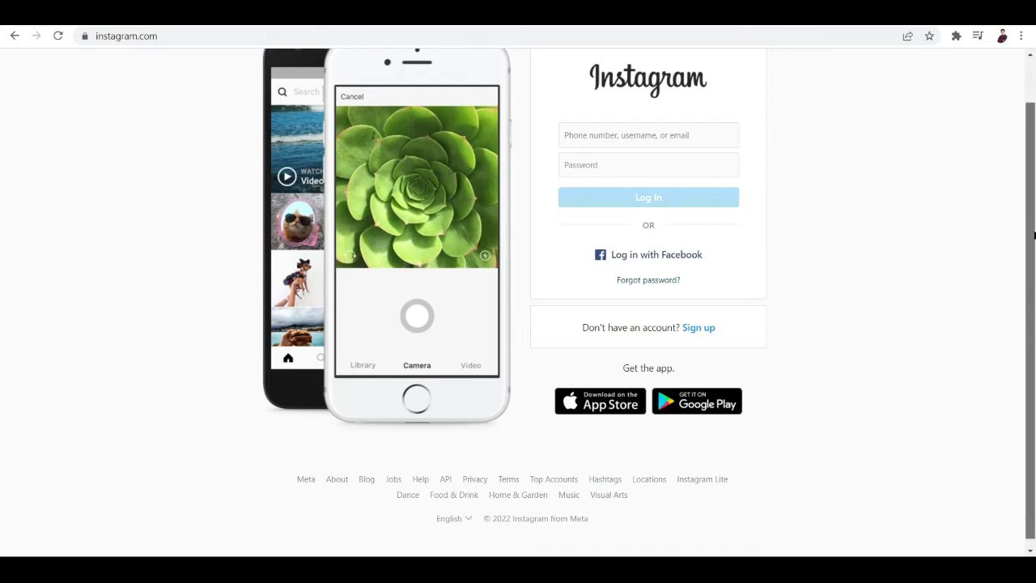
scroll("down", 3)
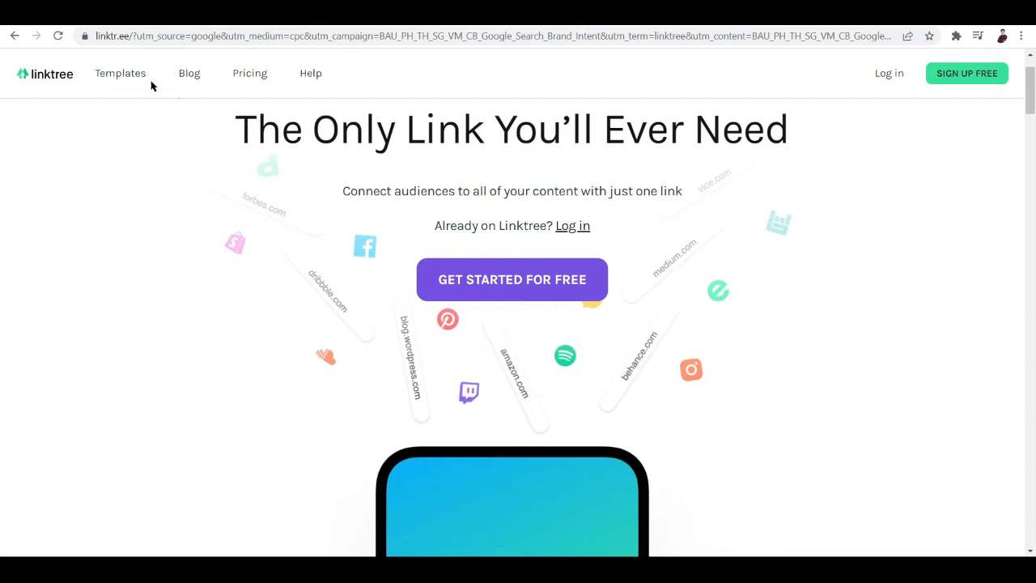
mouse_move(107, 48)
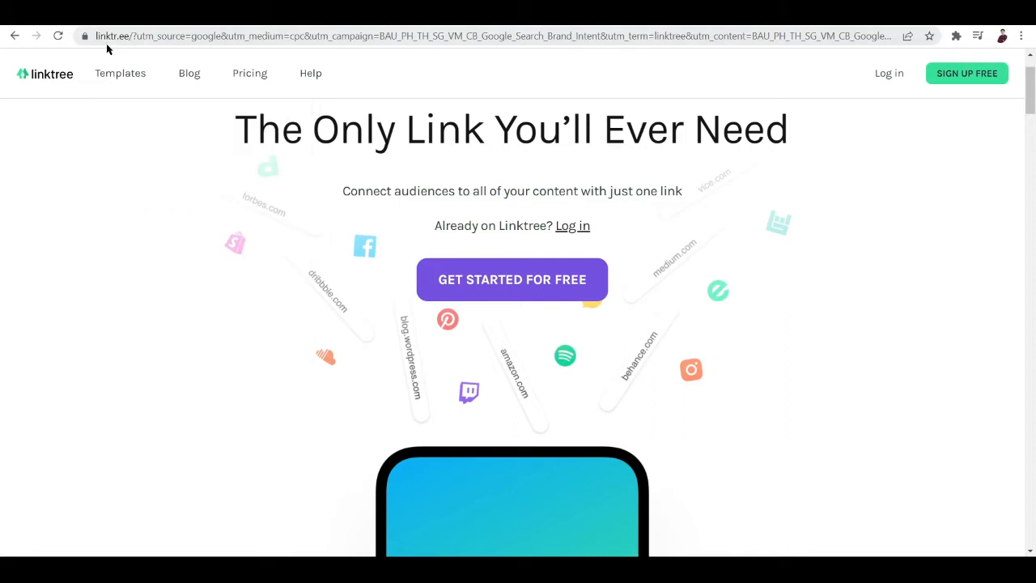
mouse_move(327, 174)
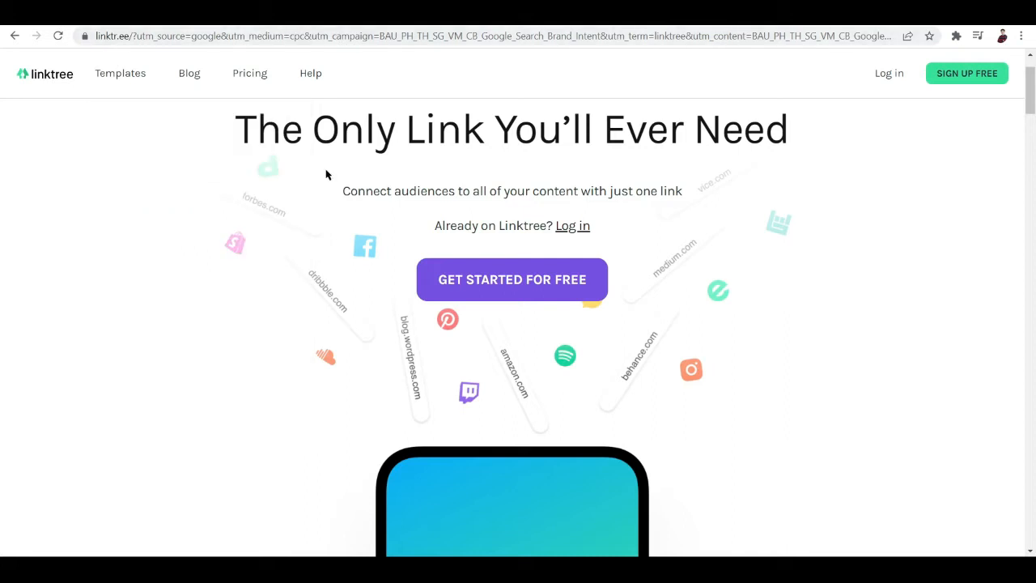
mouse_move(365, 420)
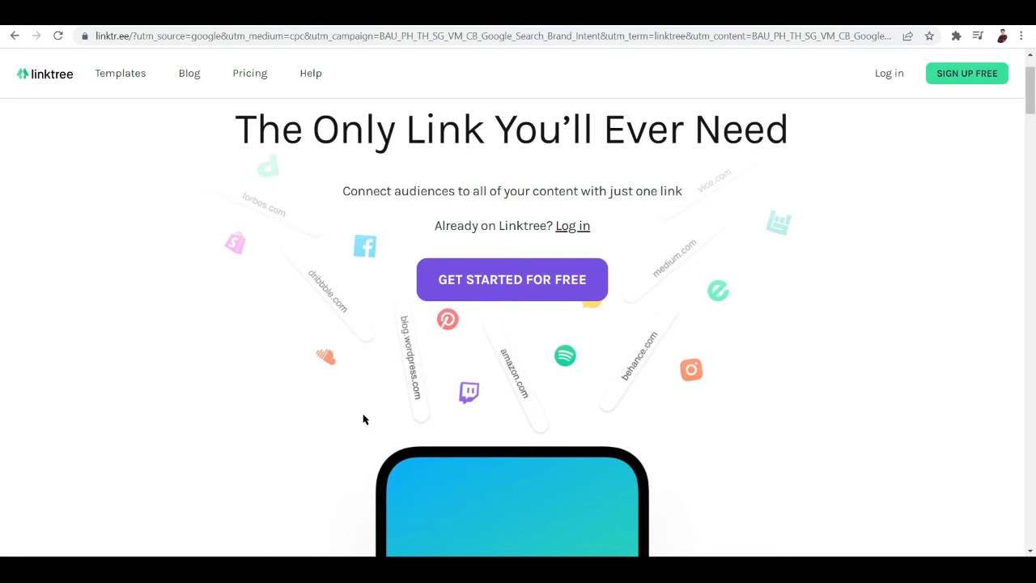
mouse_move(181, 326)
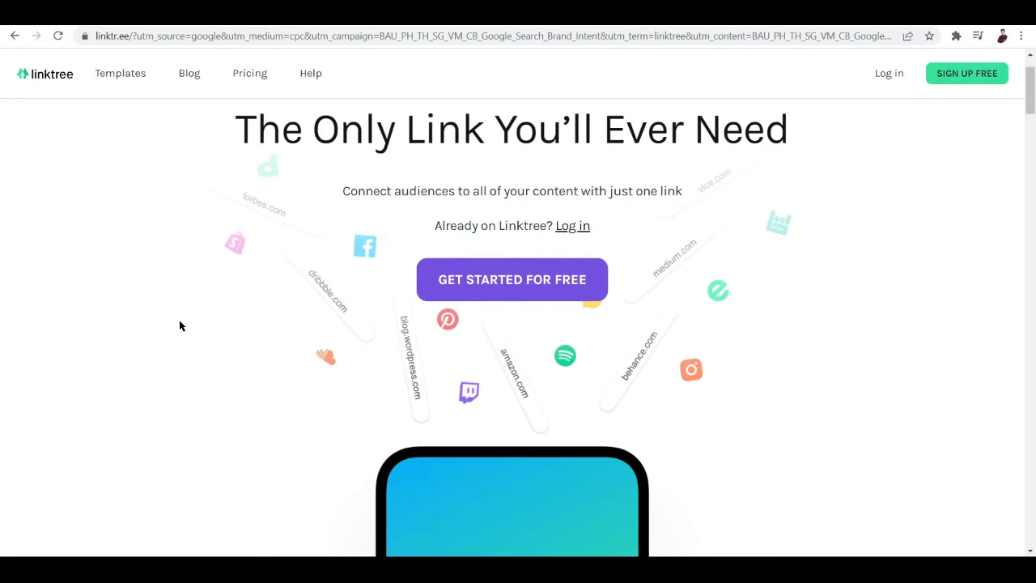
scroll("up", 3)
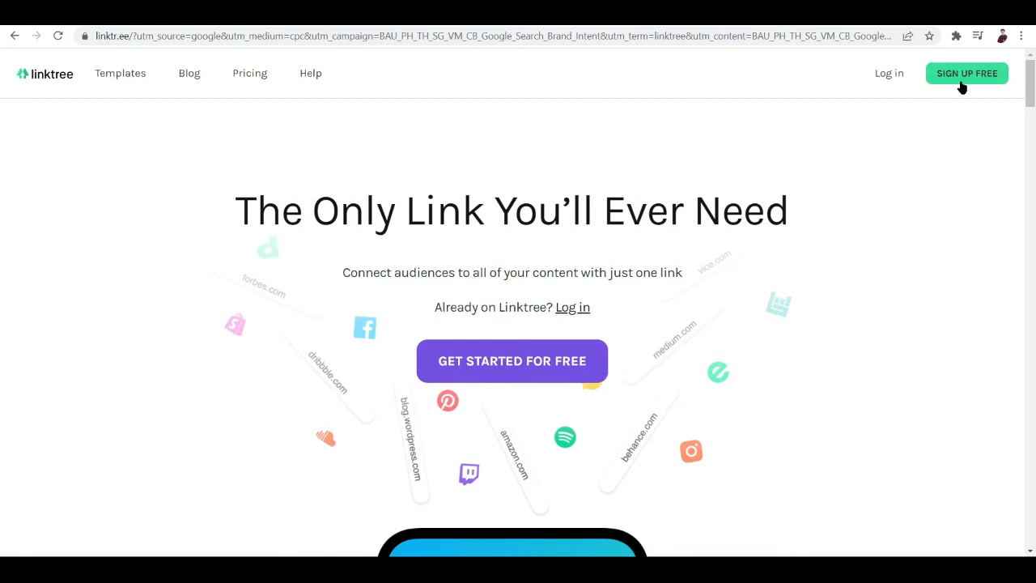
mouse_move(561, 360)
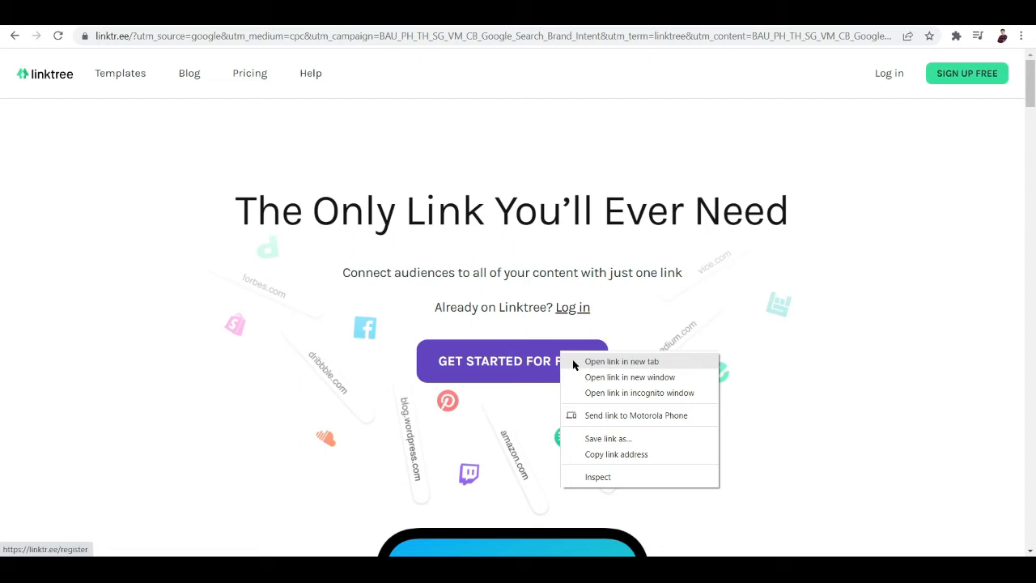
Dismiss the Get Started link menu and go to Sign Up Free to register an account.
left_click(848, 323)
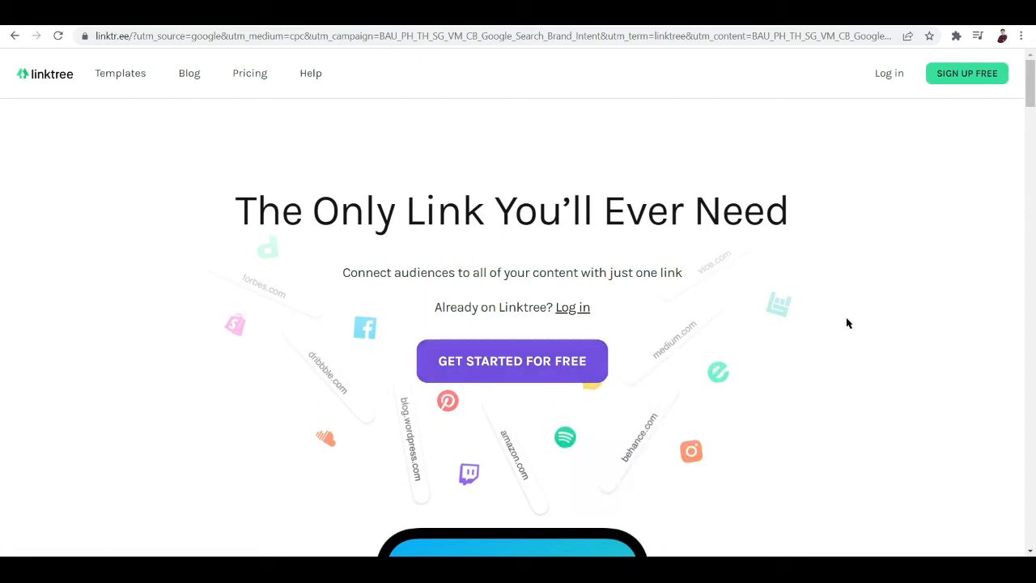
left_click(511, 360)
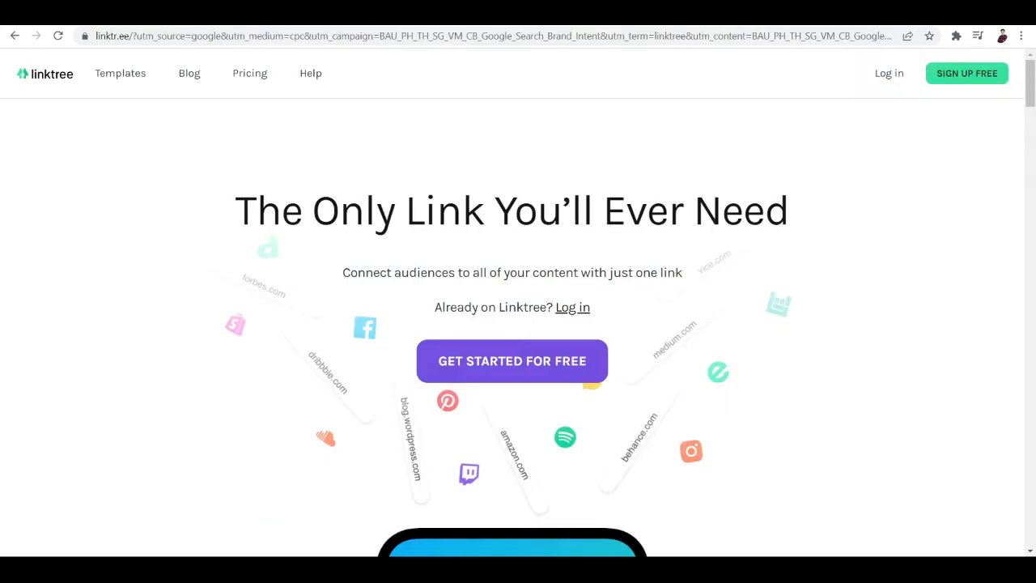
mouse_move(946, 84)
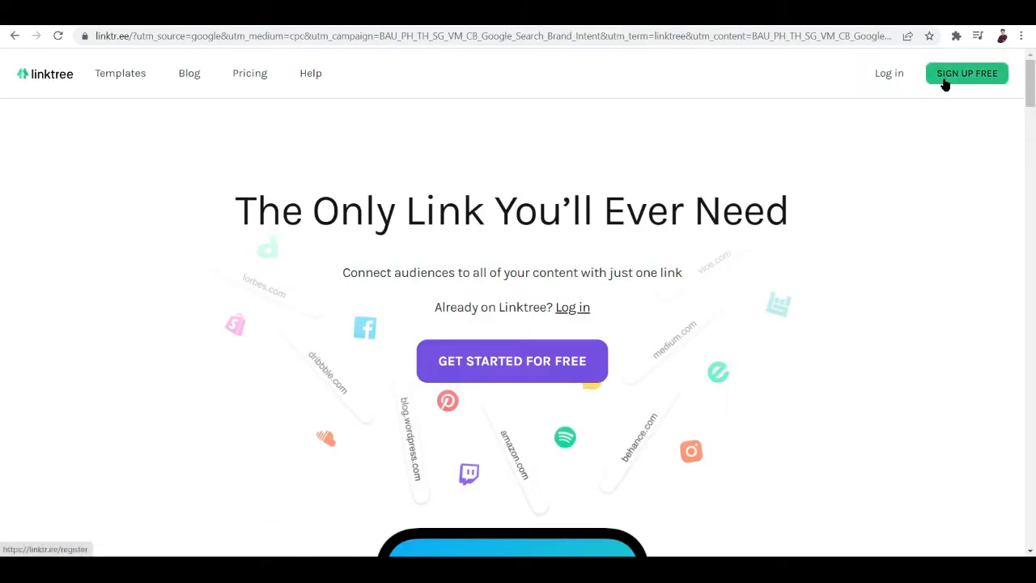
left_click(966, 73)
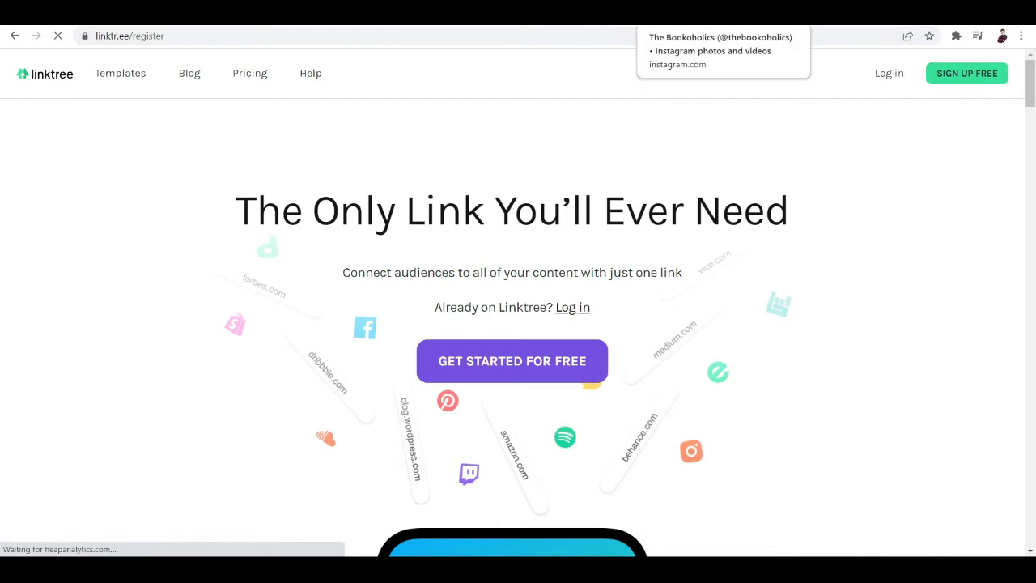
View thebookoholics Instagram profile with its linktr.ee bio link and scroll through its posts.
left_click(511, 361)
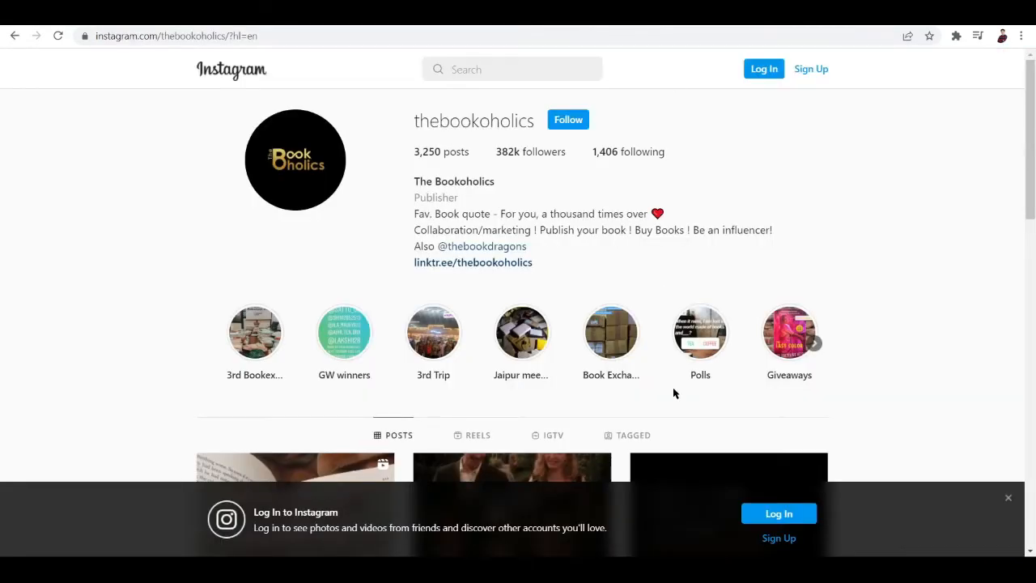
scroll("down", 3)
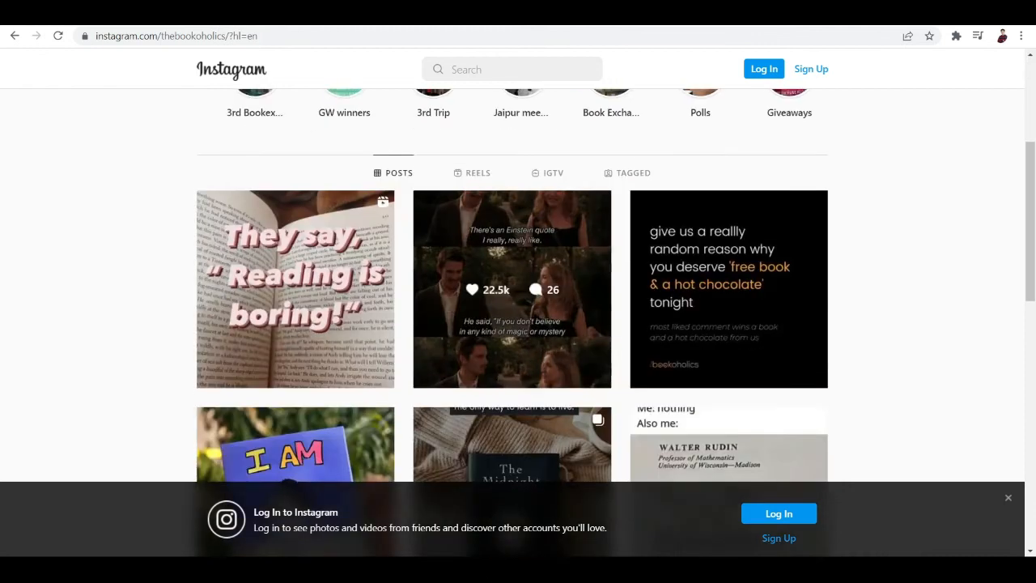
scroll("down", 3)
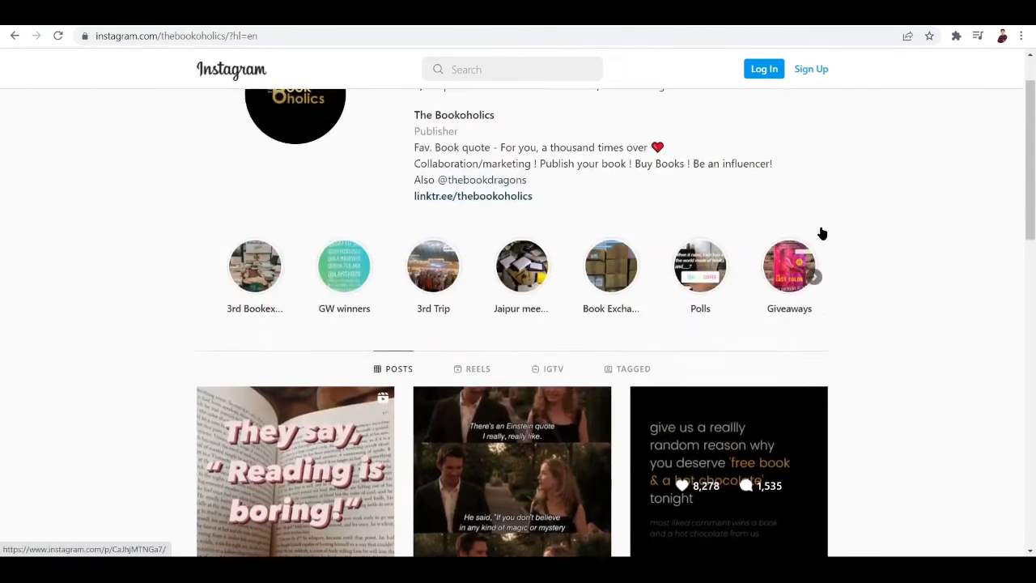
scroll("down", 3)
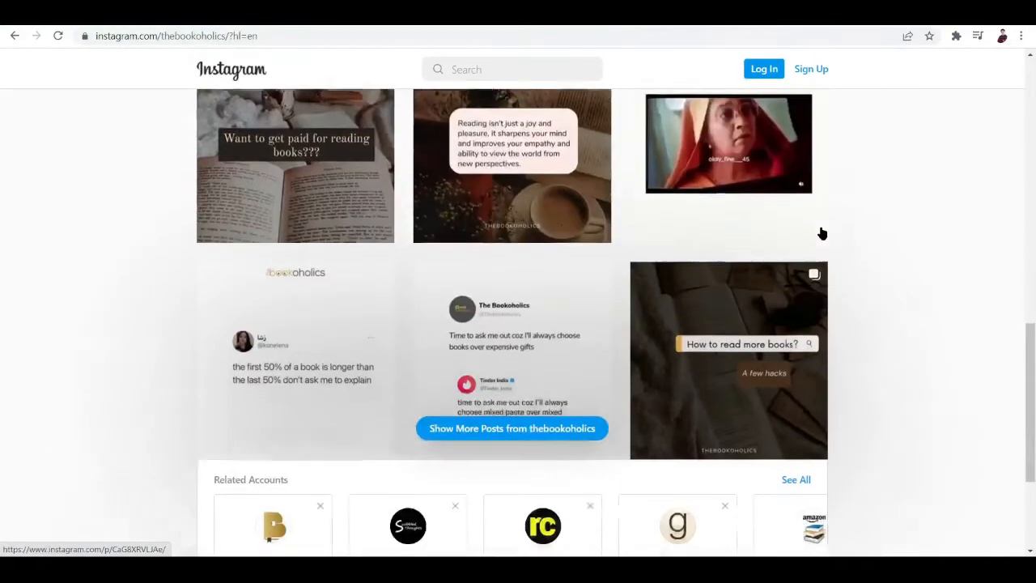
scroll("down", 3)
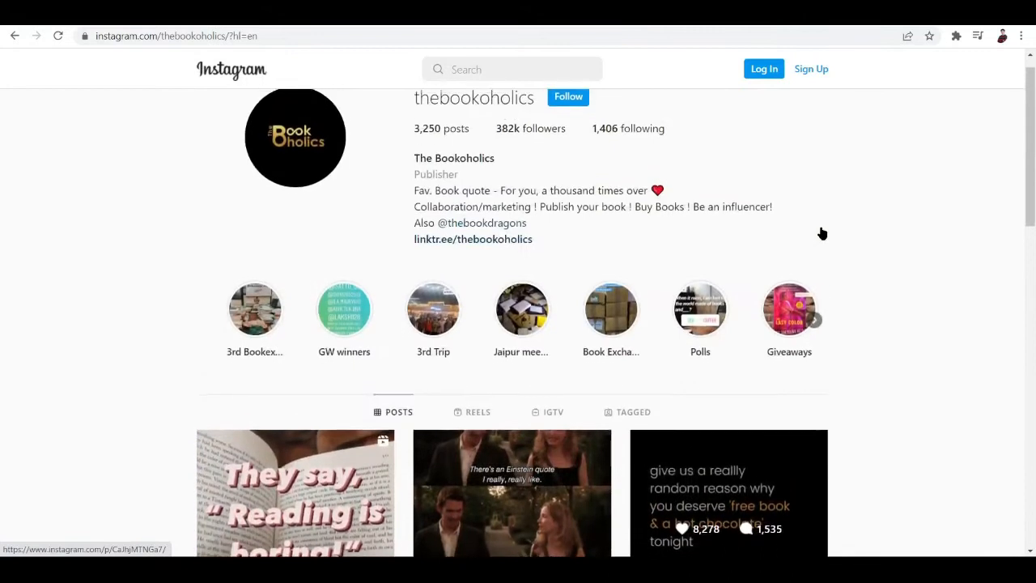
scroll("down", 3)
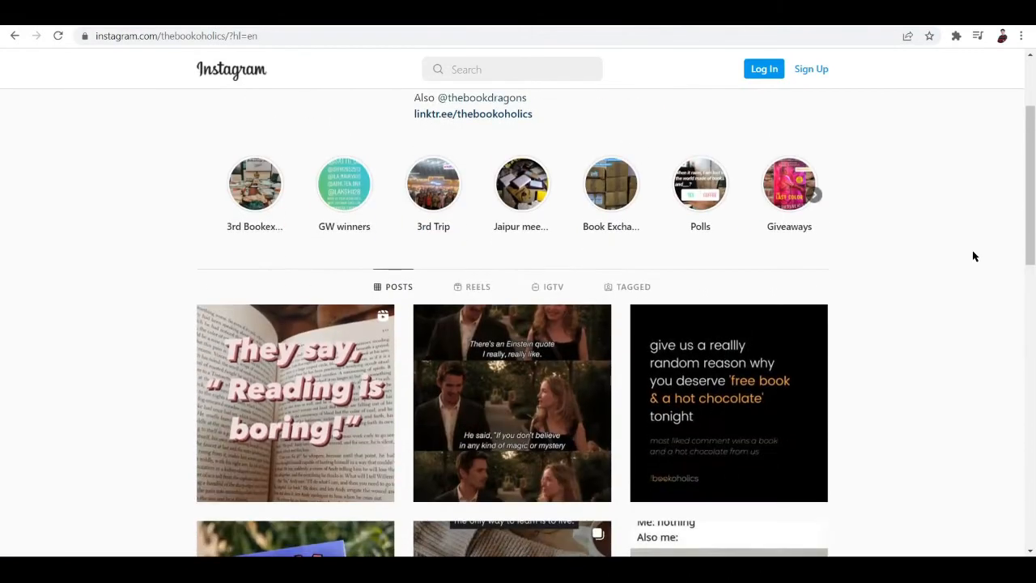
scroll("down", 3)
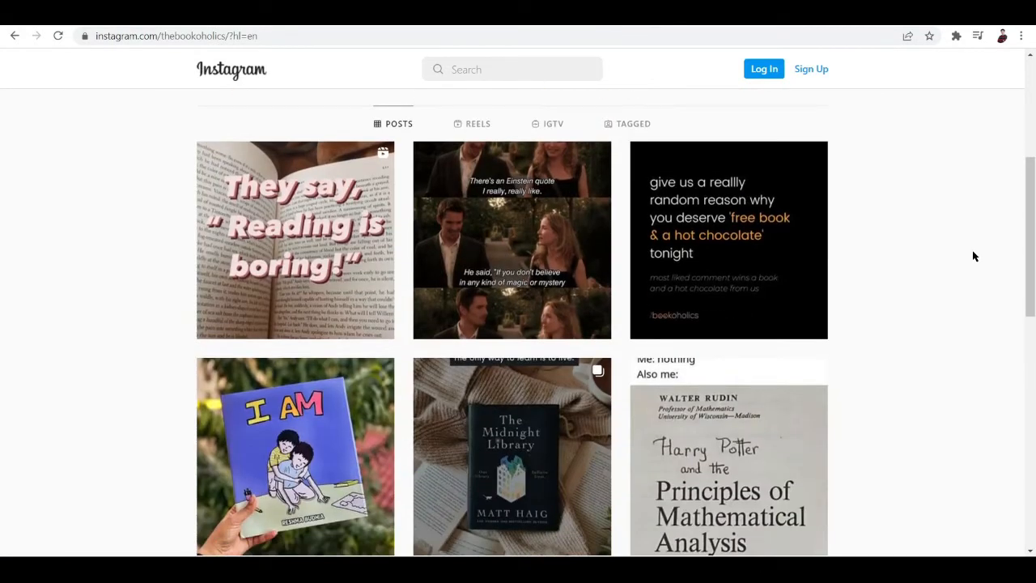
scroll("down", 3)
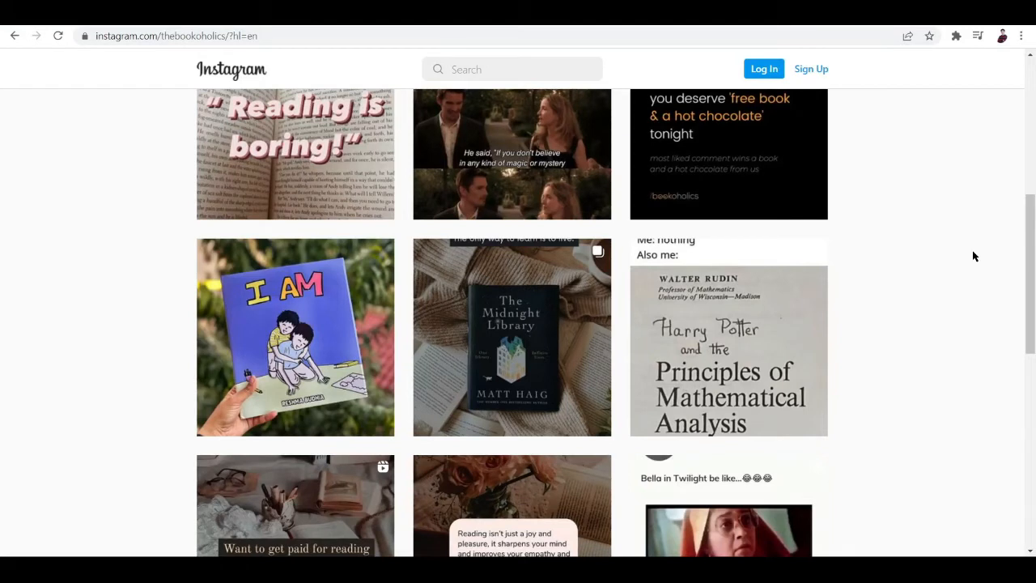
scroll("up", 3)
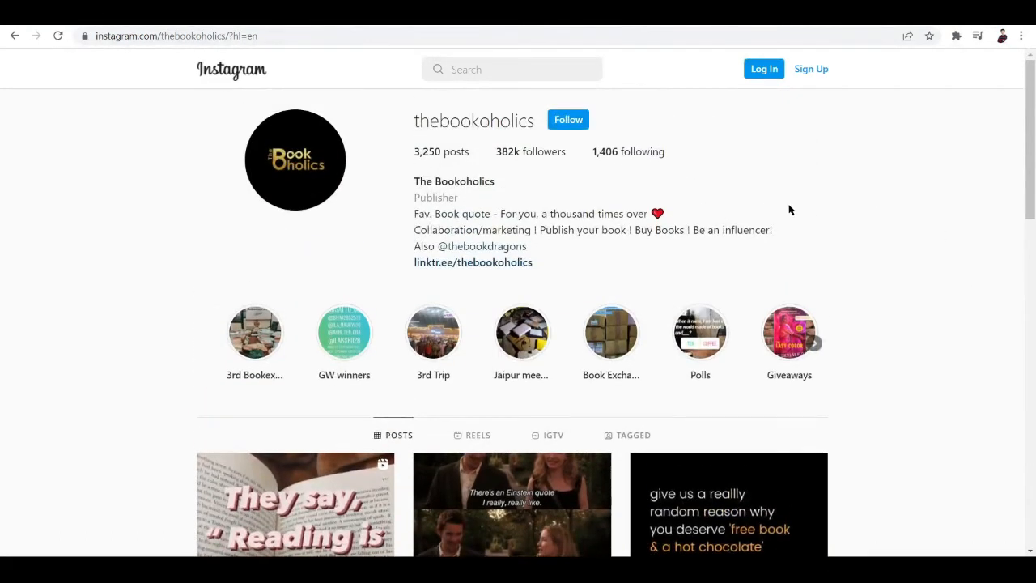
mouse_move(491, 268)
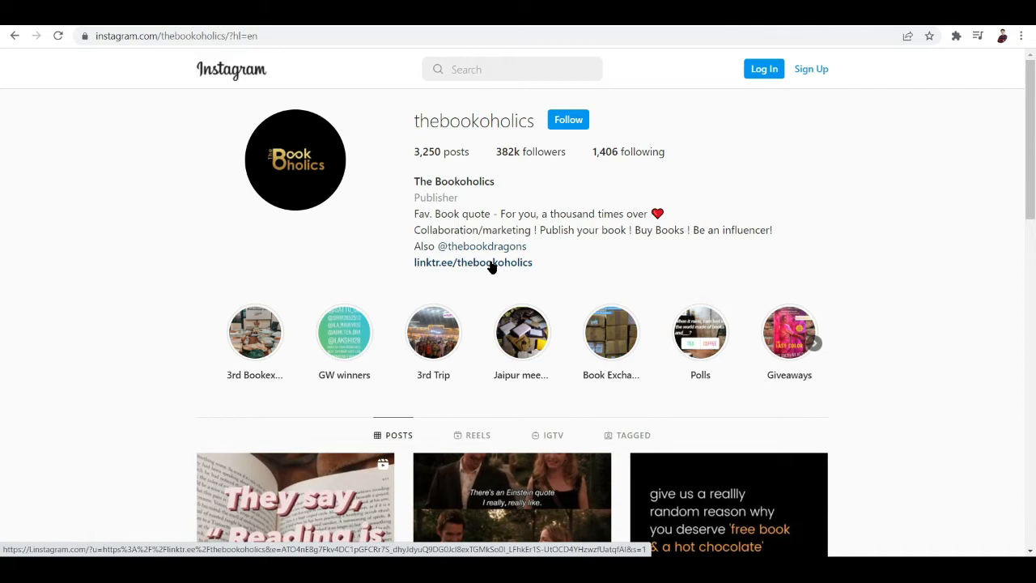
Visit The Bookoholics' Linktree page of six links, then return to their Instagram profile.
left_click(472, 262)
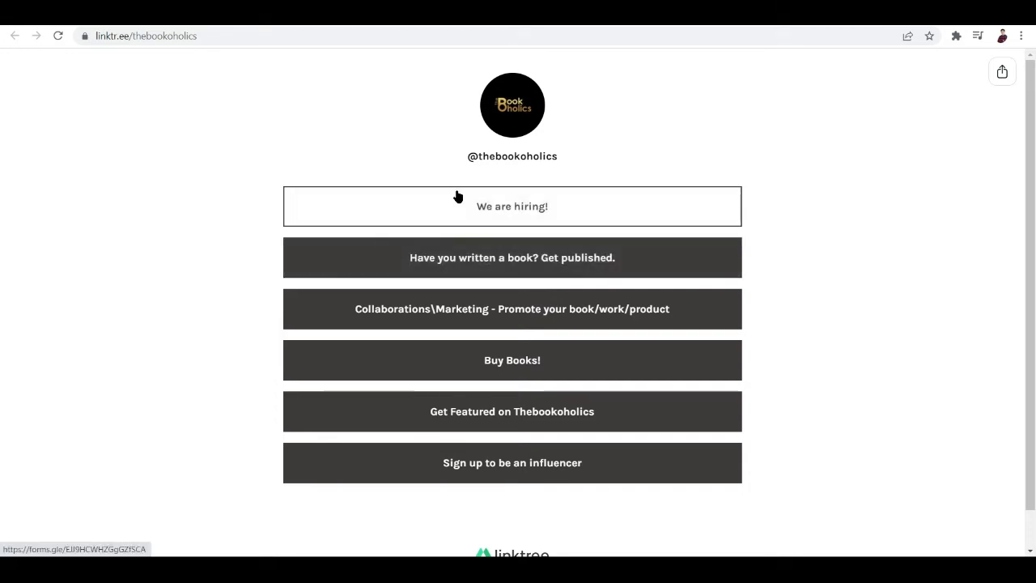
mouse_move(391, 270)
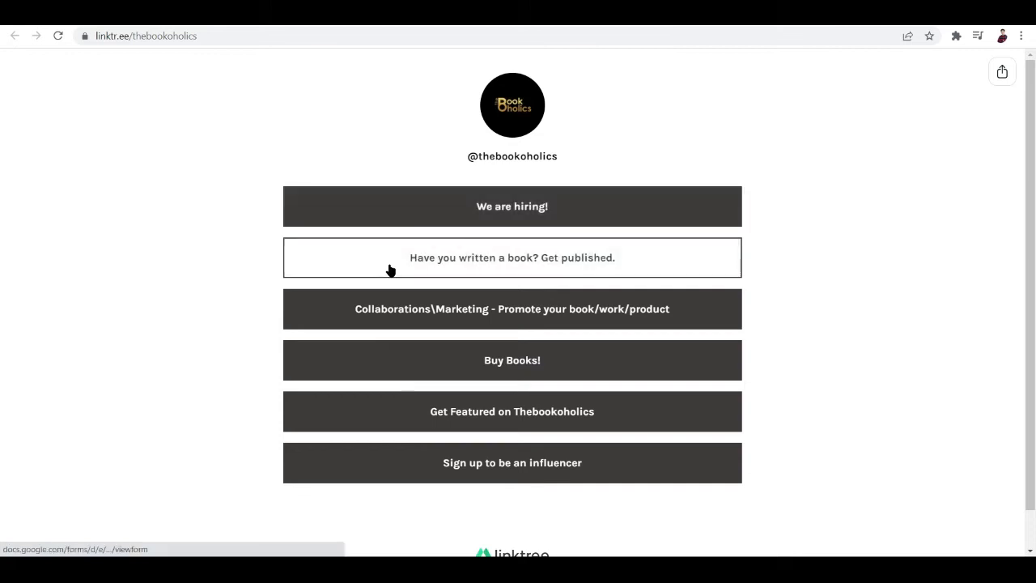
mouse_move(418, 317)
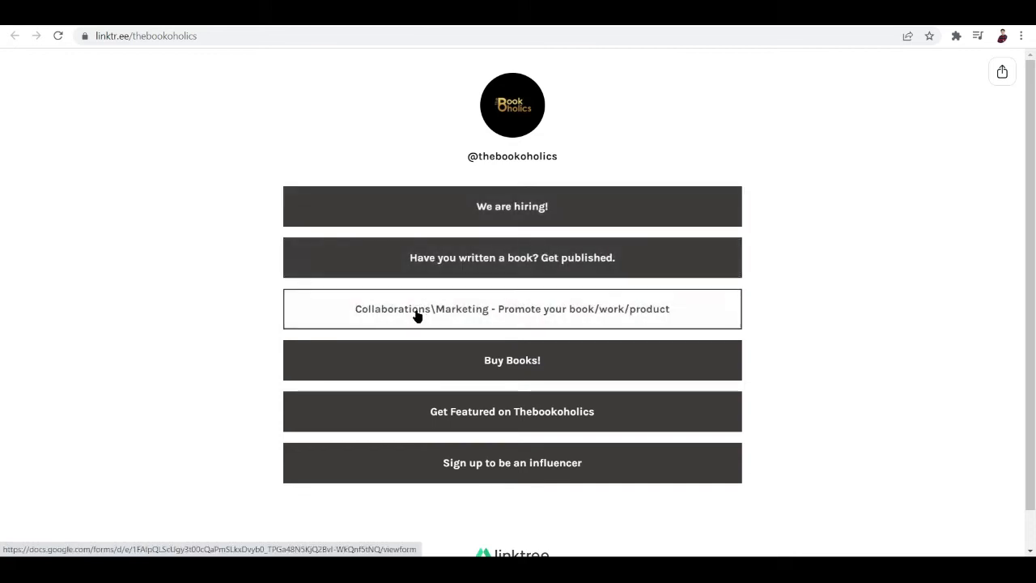
mouse_move(586, 462)
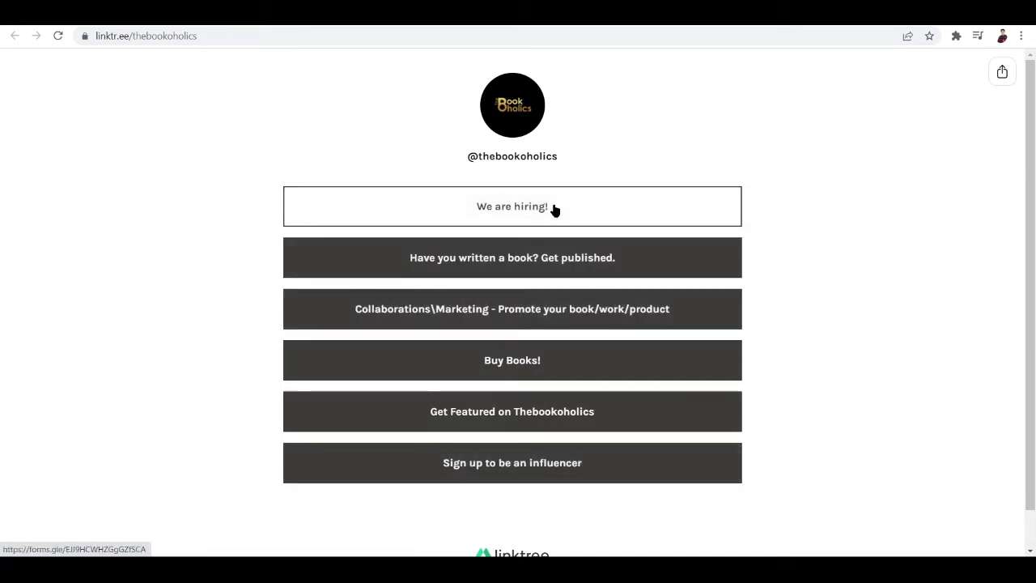
mouse_move(476, 363)
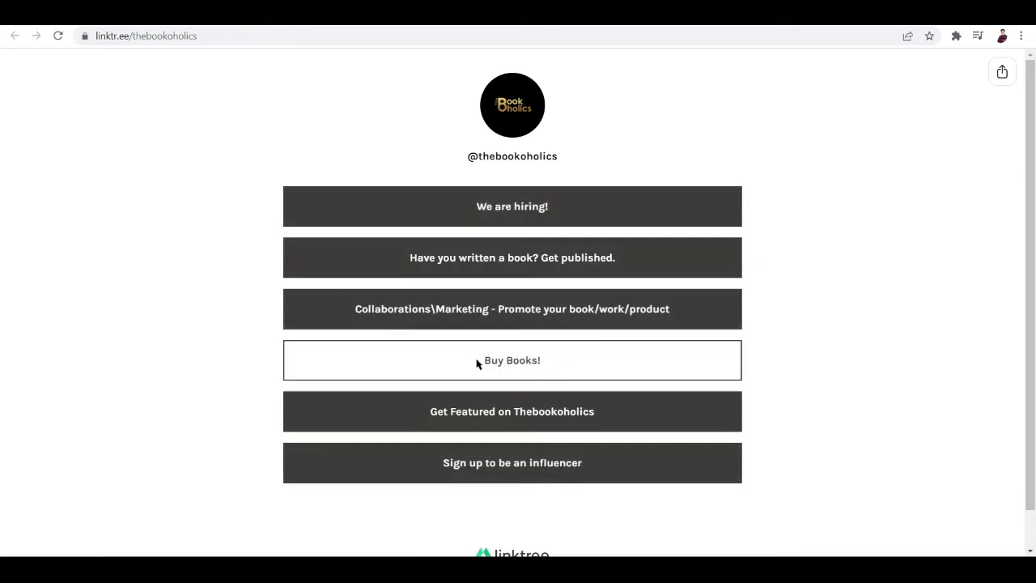
left_click(511, 360)
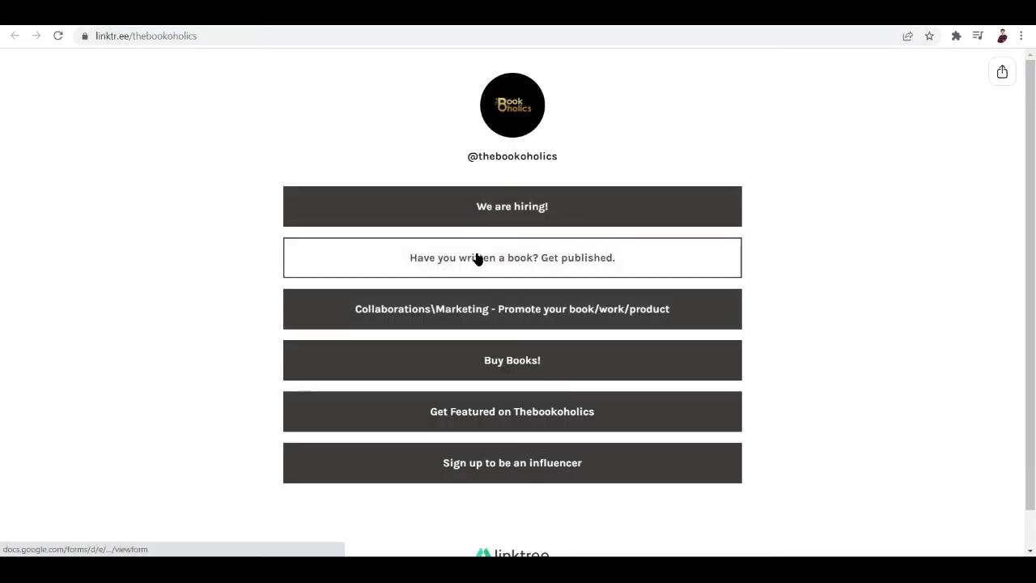
left_click(511, 257)
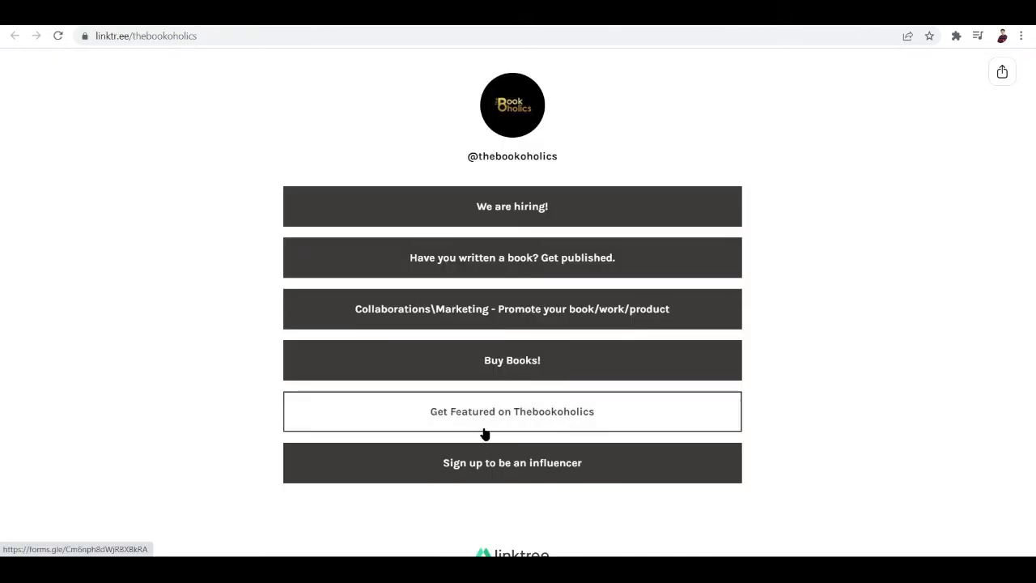
left_click(511, 411)
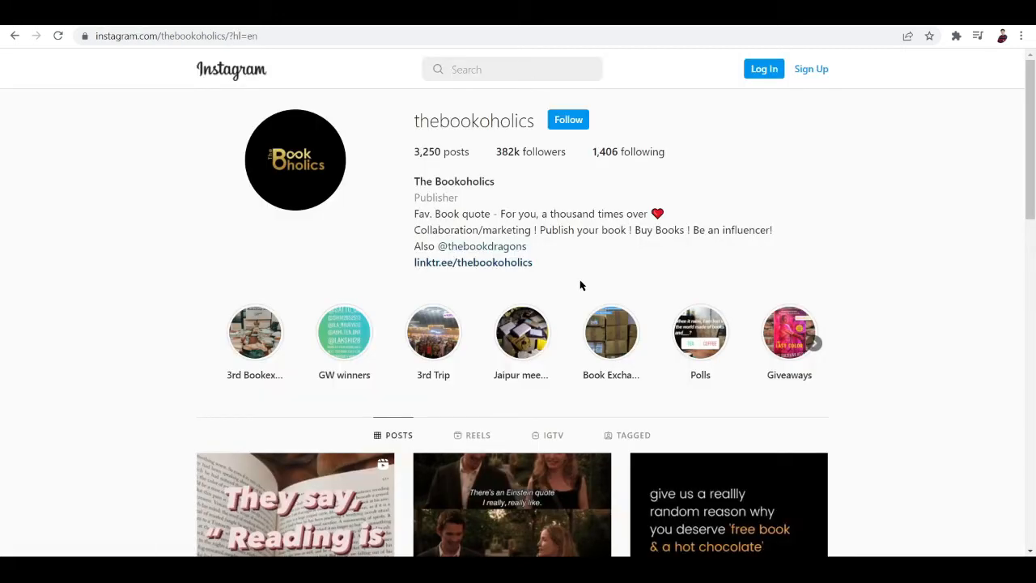
On linktr.ee/register, fill in a saved email and password and accept the terms.
left_click(473, 261)
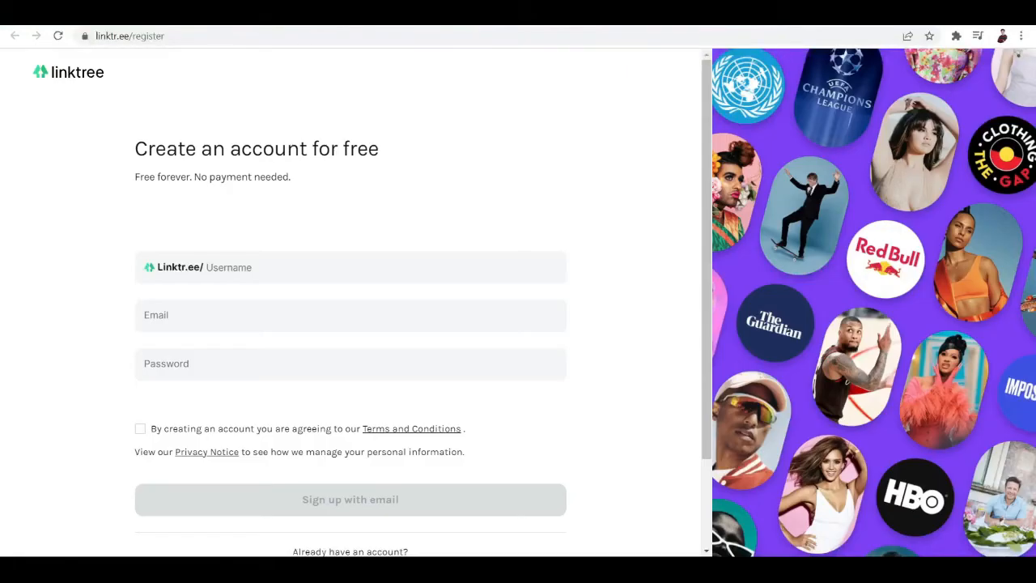
left_click(349, 316)
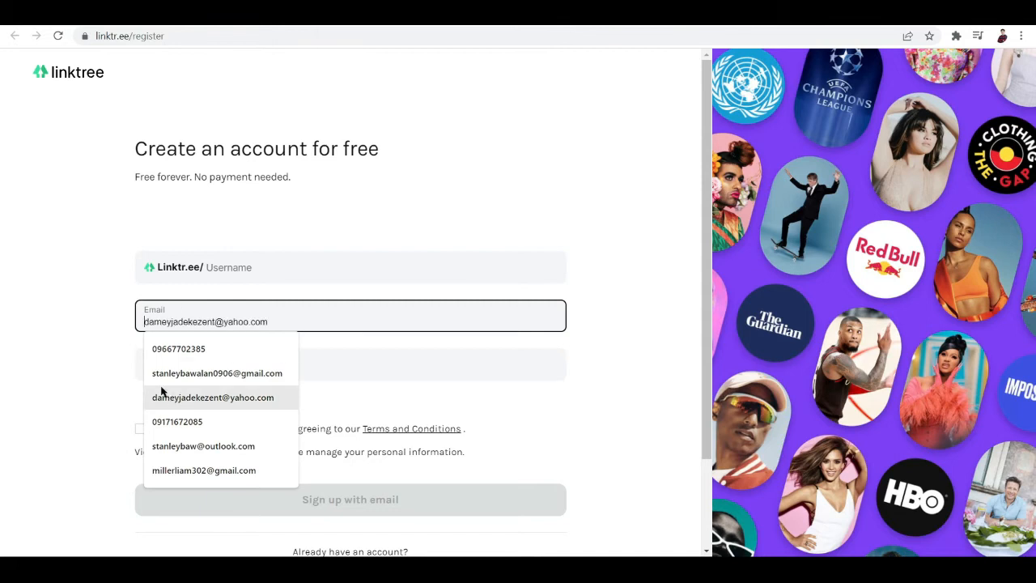
left_click(217, 373)
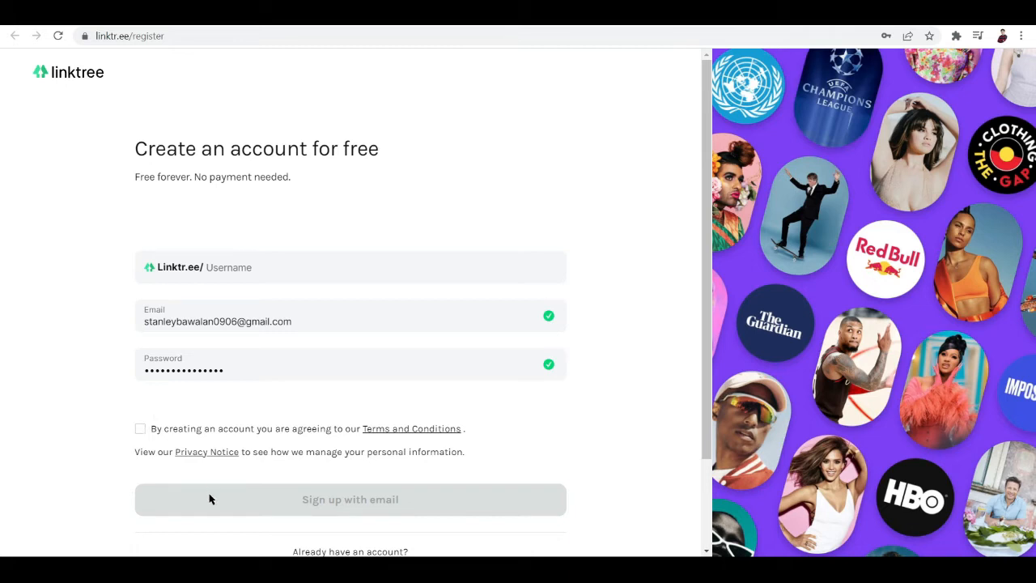
left_click(140, 429)
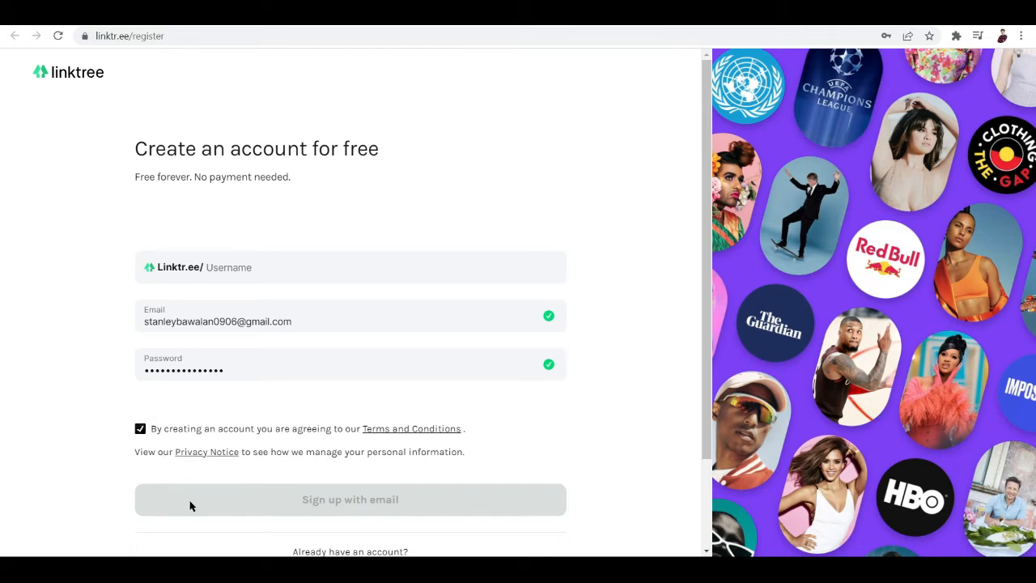
scroll("down", 3)
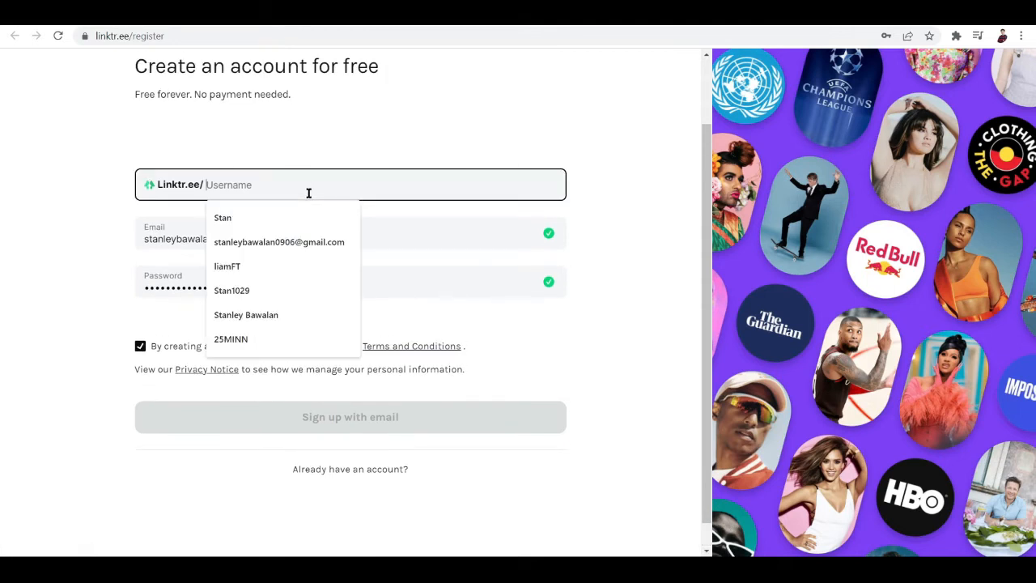
Choose liamFT as the username and submit the sign-up with email.
left_click(231, 289)
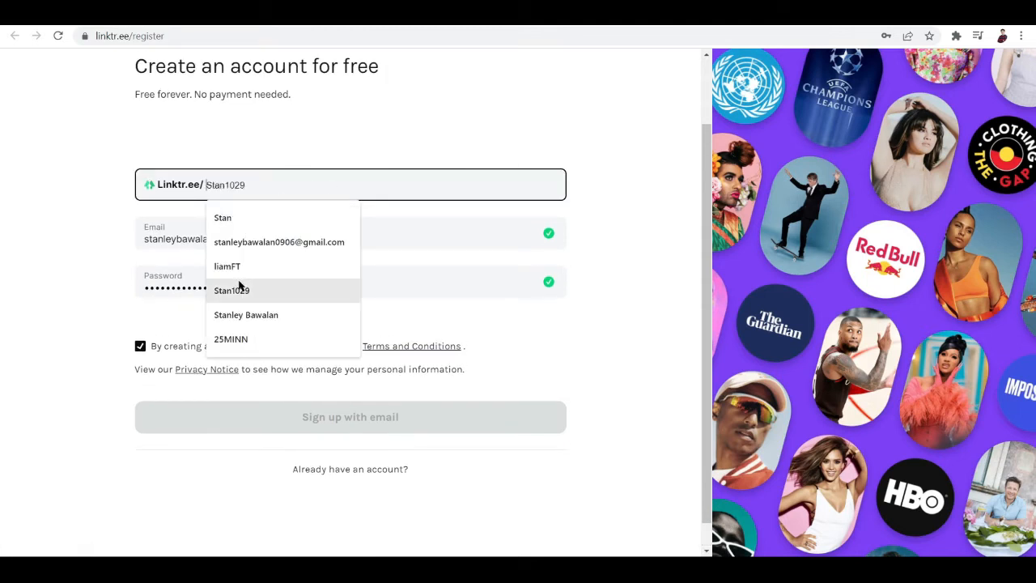
left_click(227, 265)
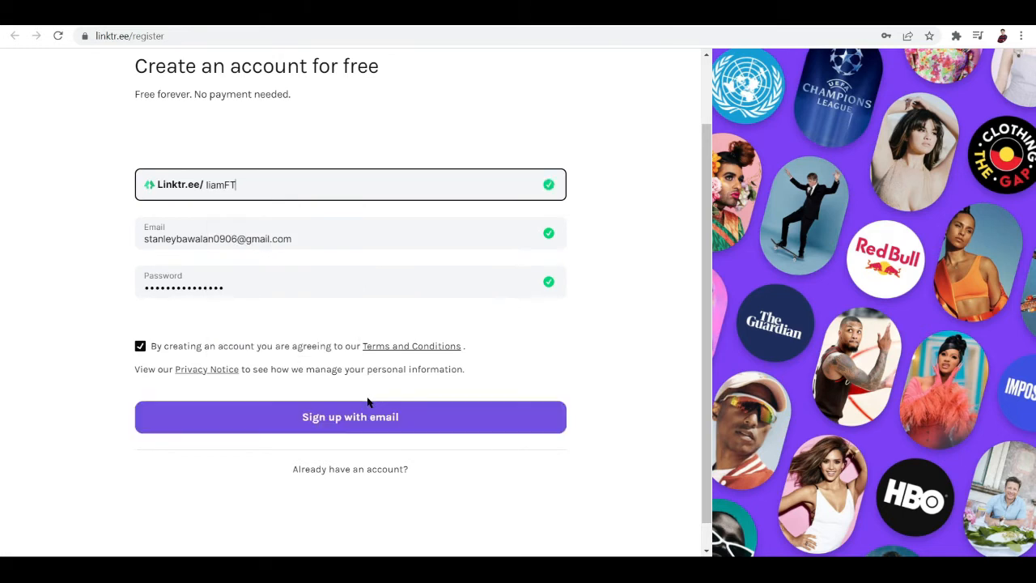
scroll("down", 3)
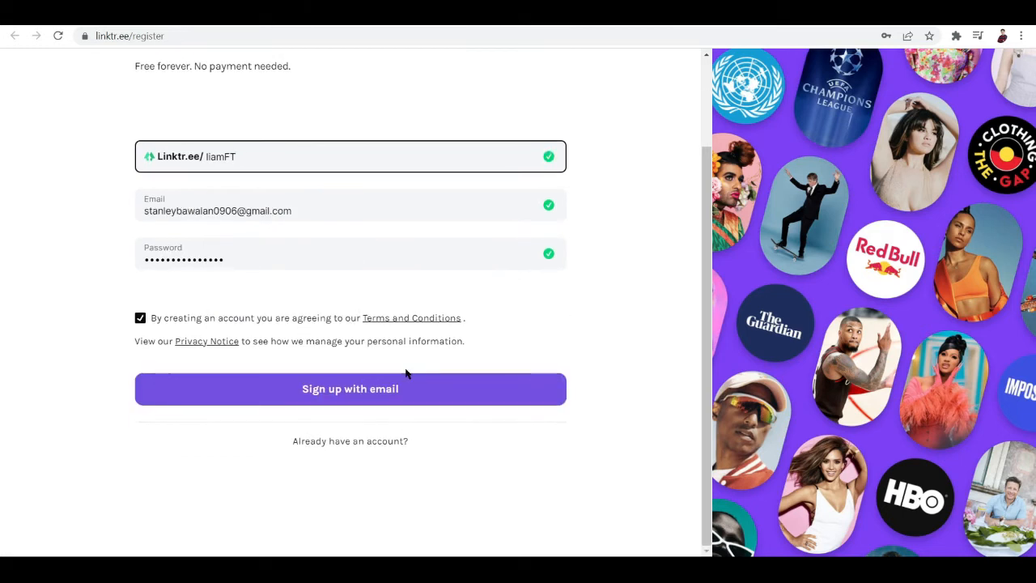
left_click(350, 388)
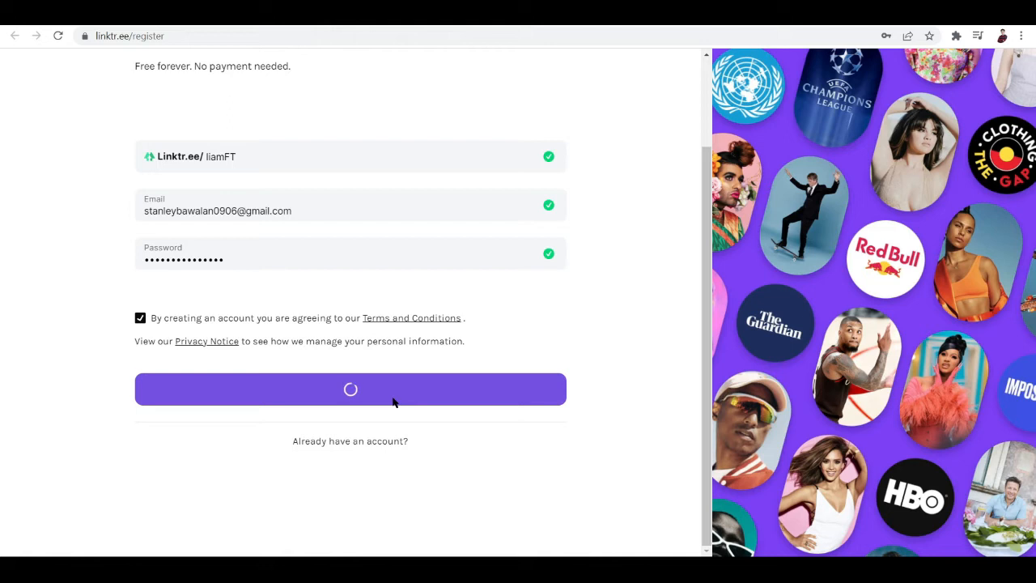
left_click(350, 388)
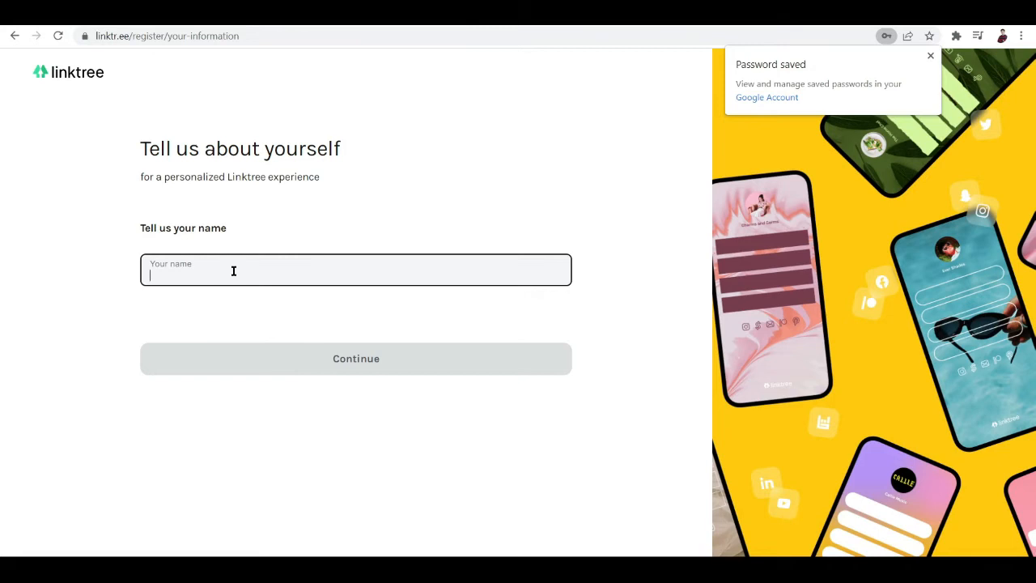
Enter the name Miller, pick the Education category and pass the robot check.
type("Miller")
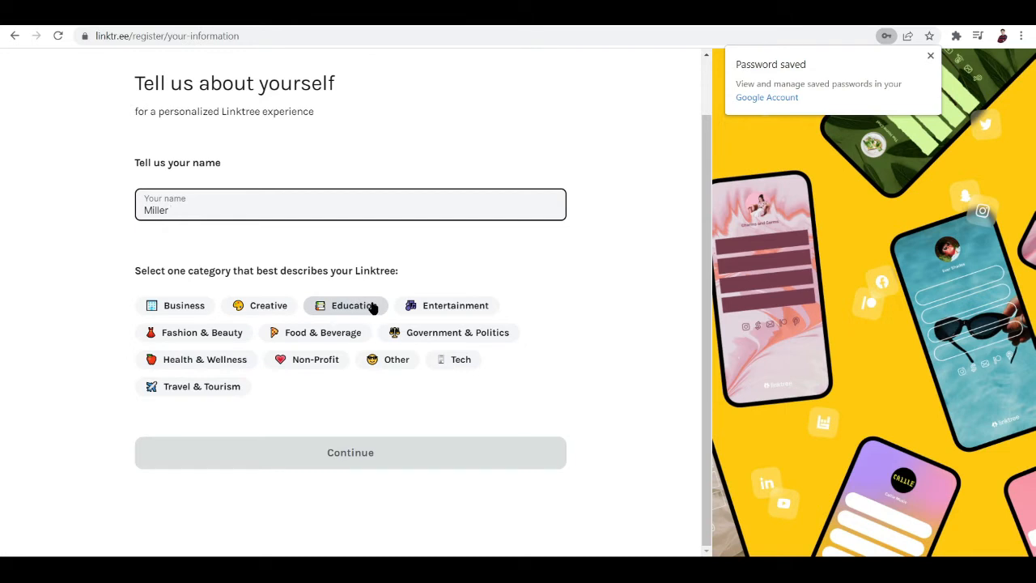
left_click(345, 305)
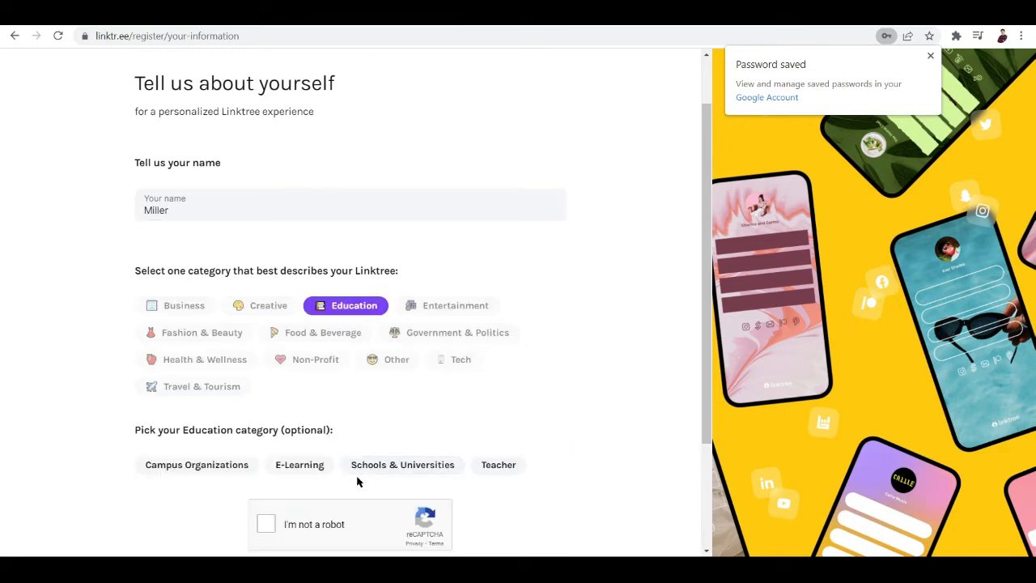
scroll("down", 3)
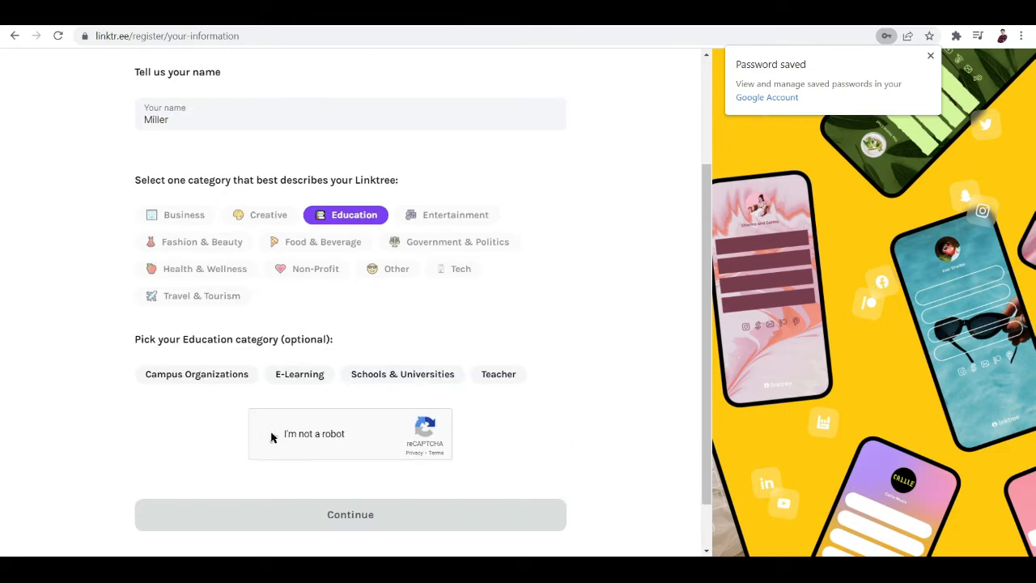
left_click(270, 434)
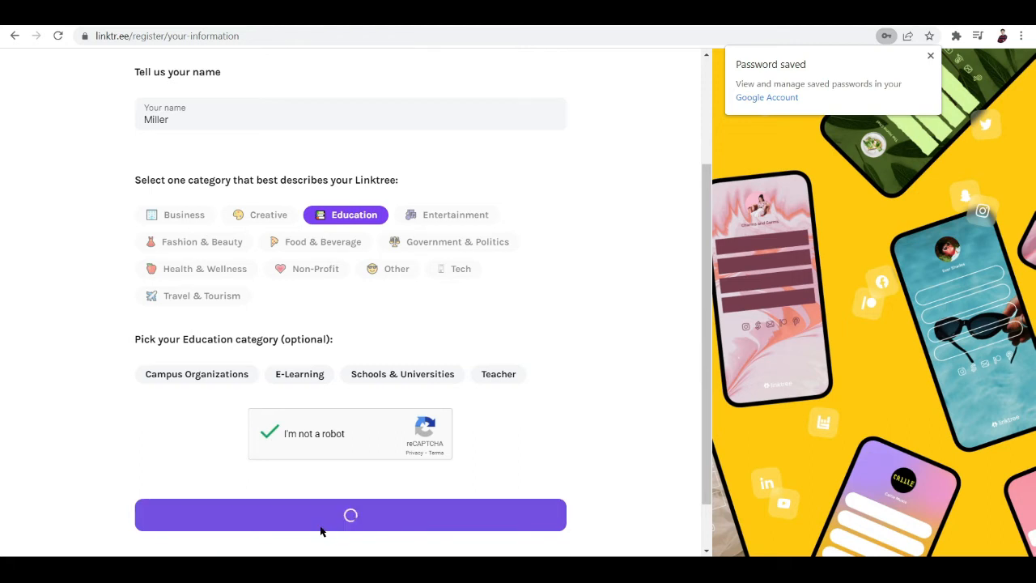
left_click(348, 515)
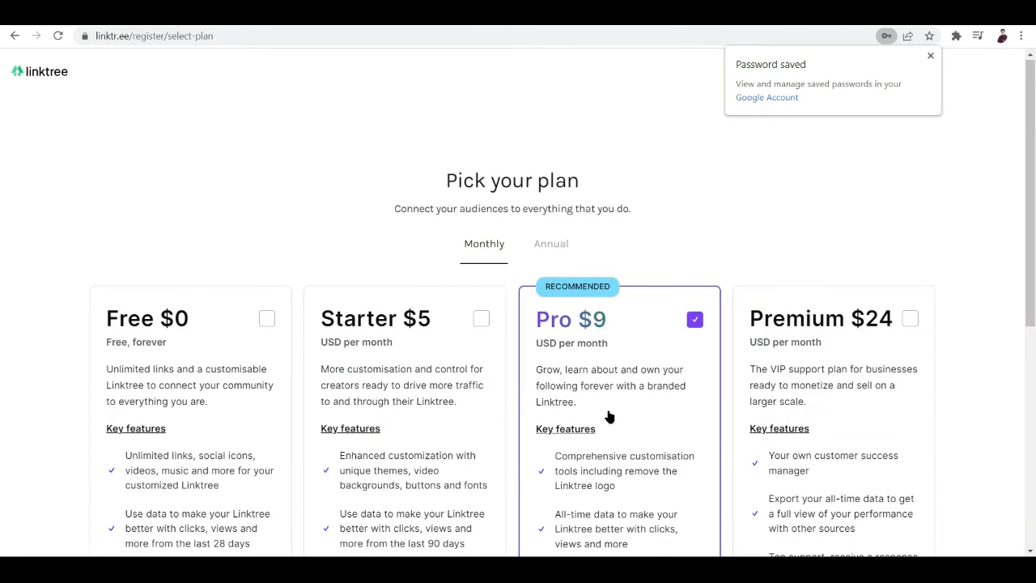
left_click(267, 318)
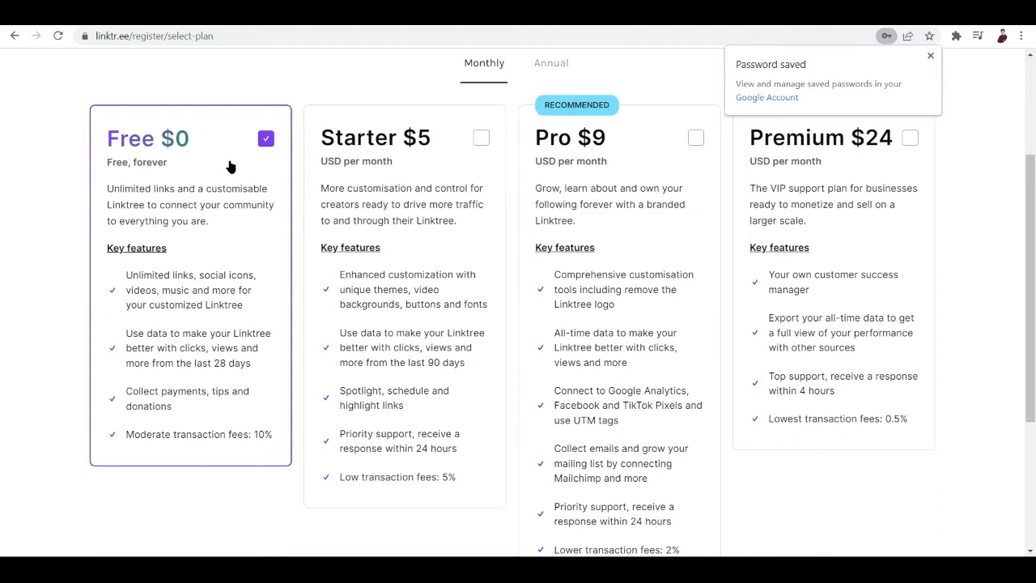
mouse_move(191, 362)
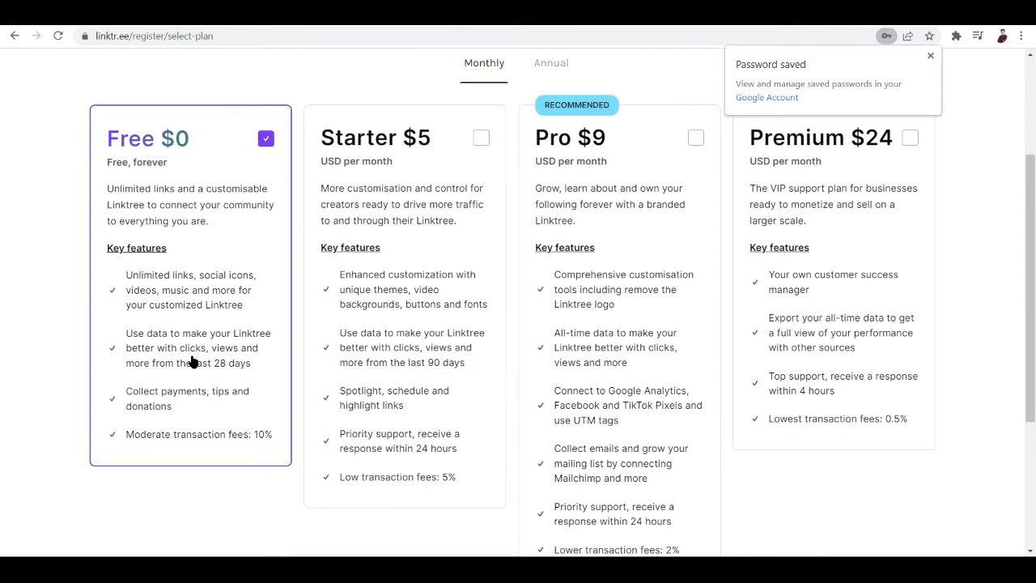
left_click(930, 57)
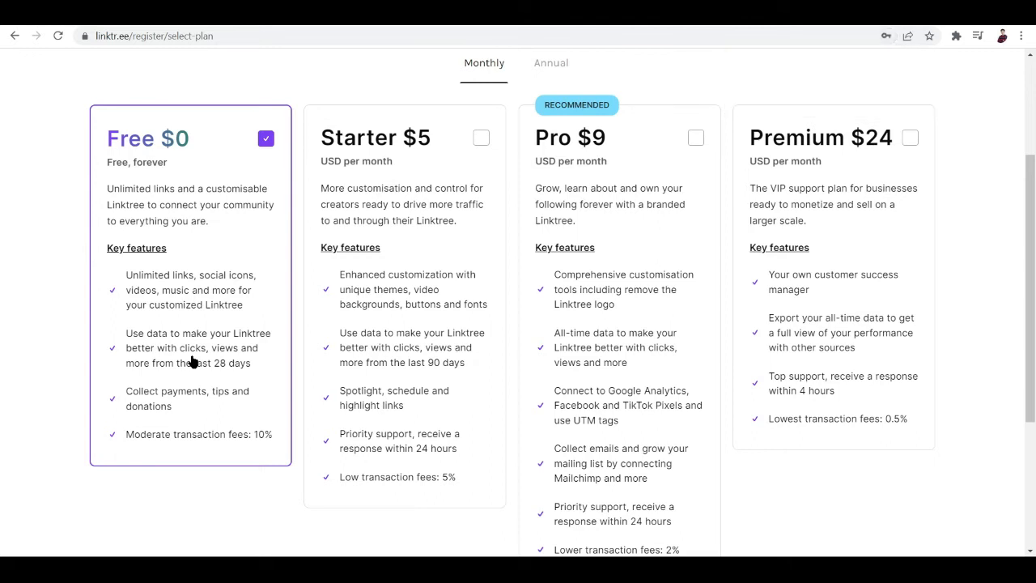
mouse_move(482, 285)
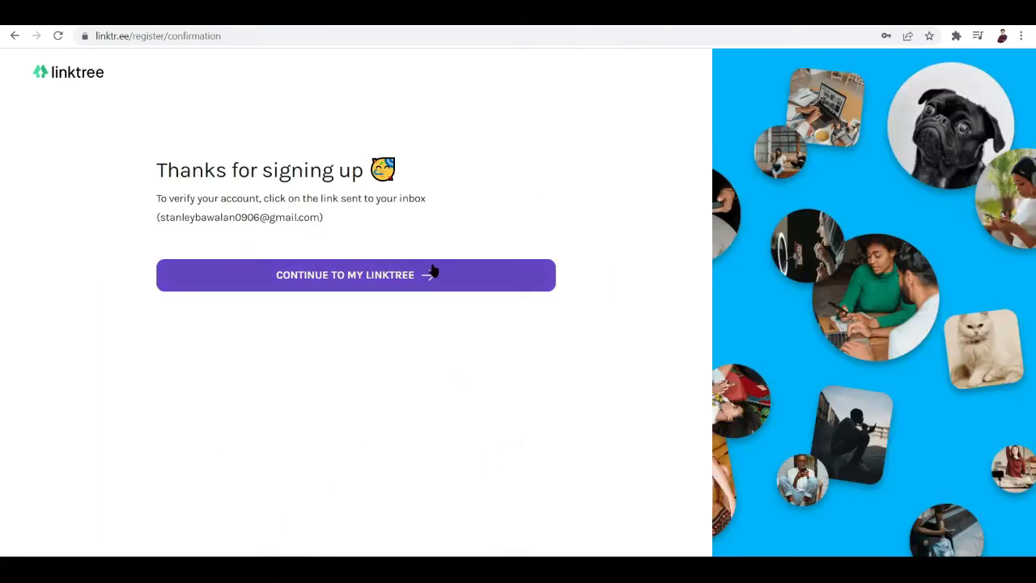
left_click(356, 274)
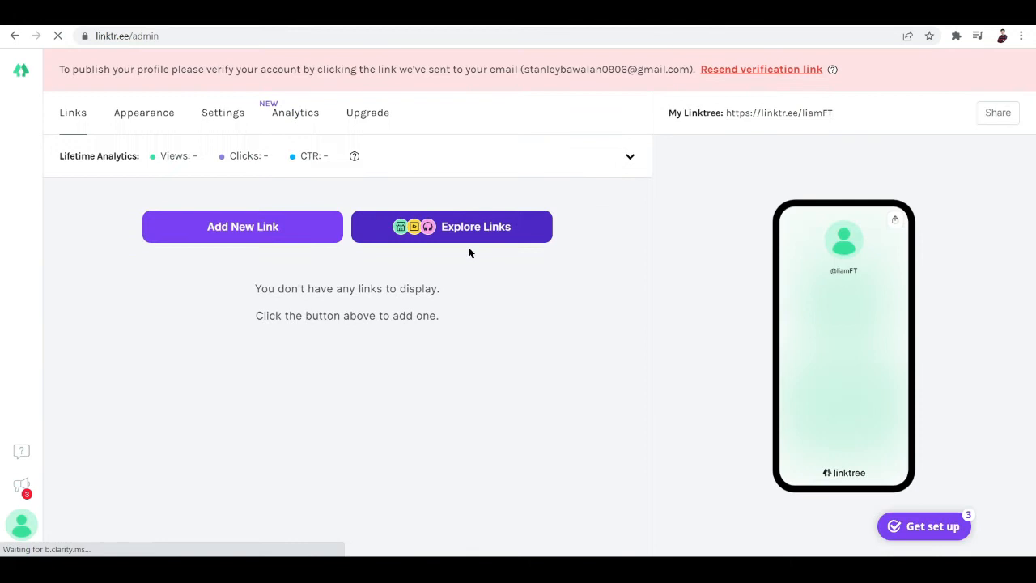
Add a new link and title it Affiliate Links.
left_click(242, 225)
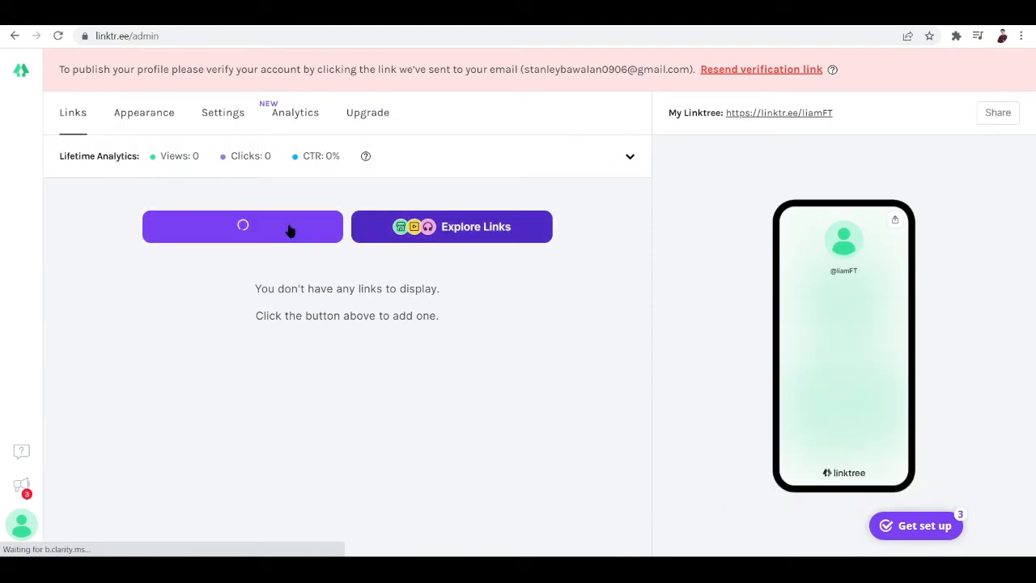
left_click(242, 226)
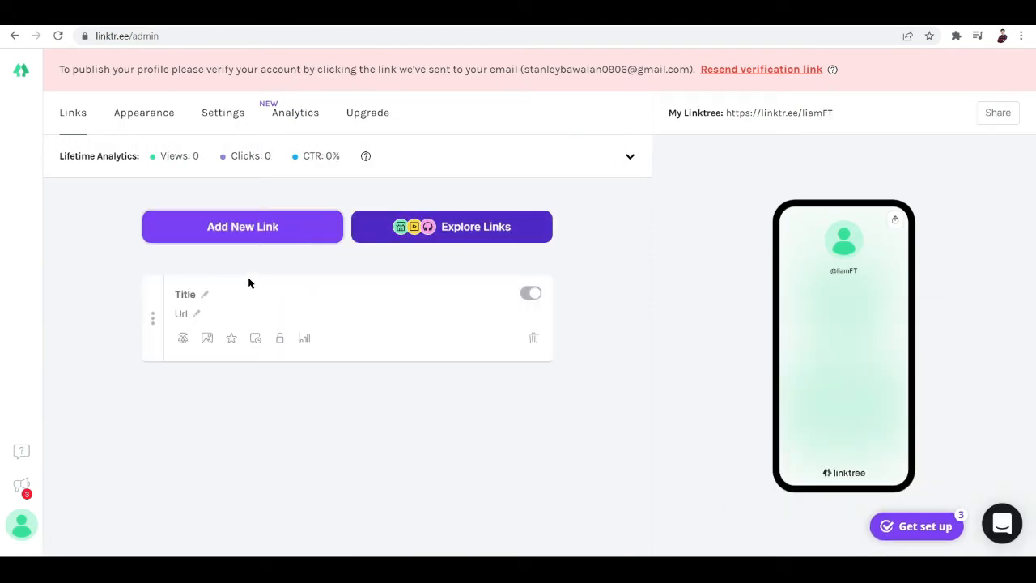
left_click(185, 294)
type("Af")
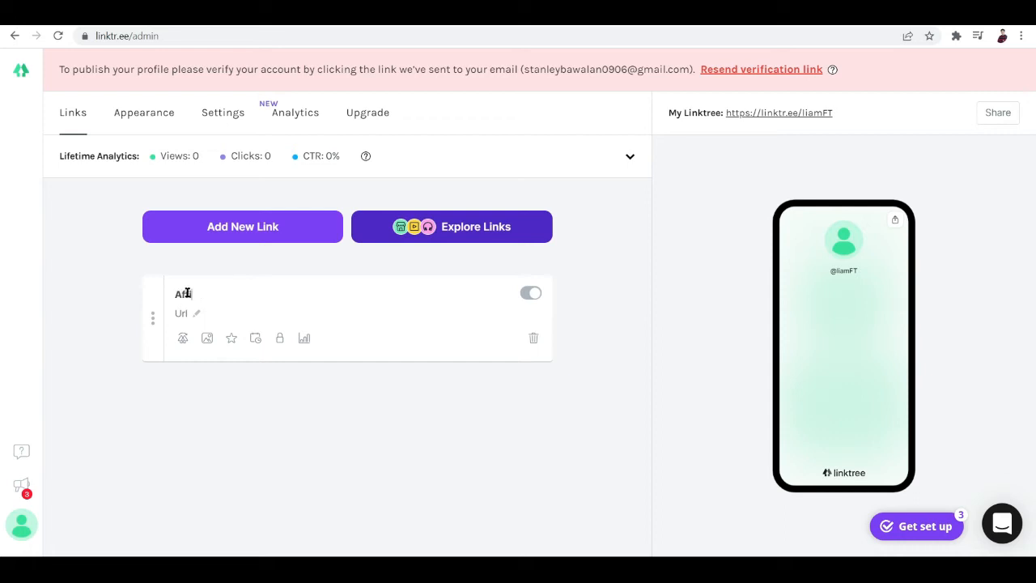
type("iliate Links")
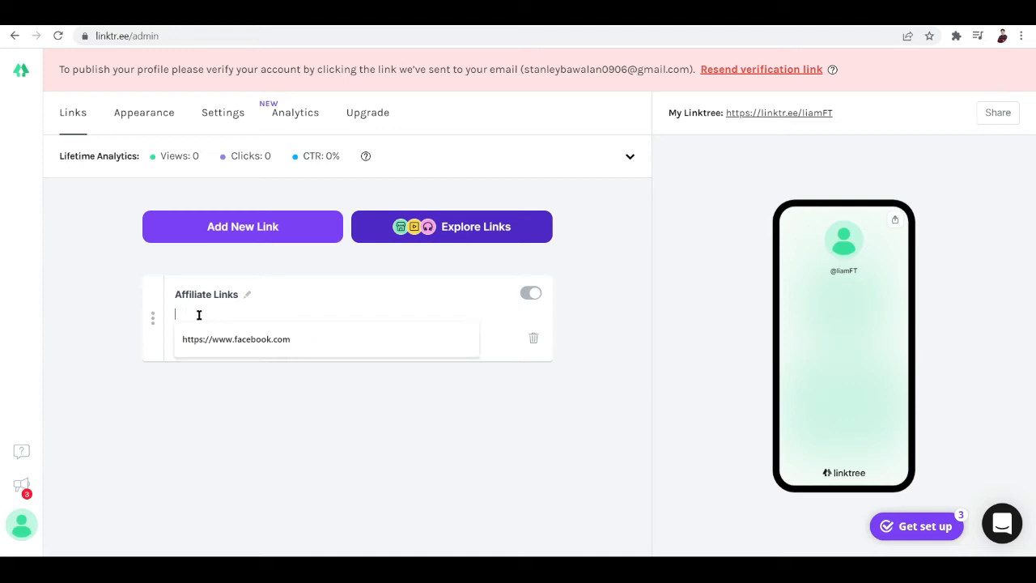
left_click(530, 293)
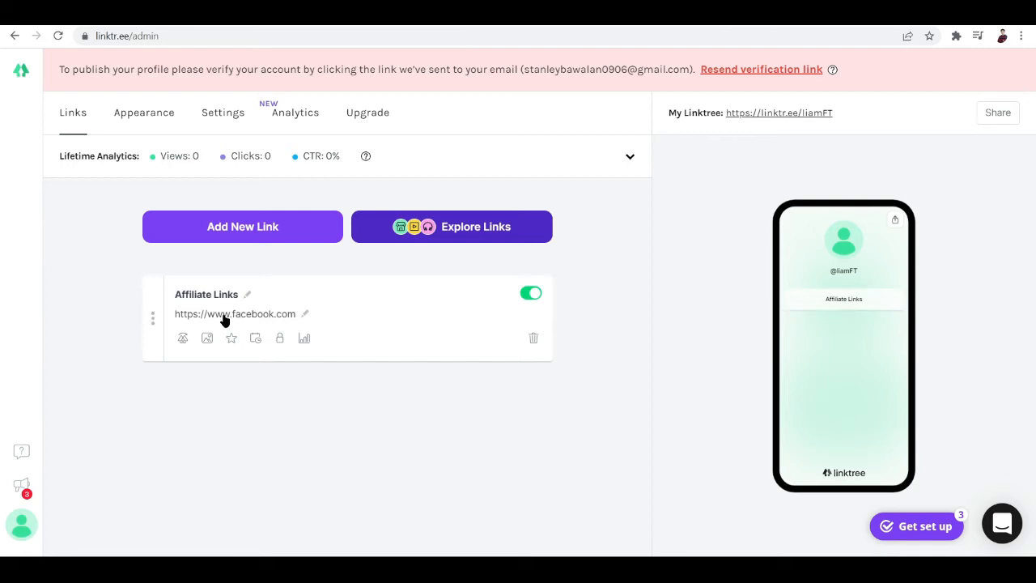
left_click(235, 314)
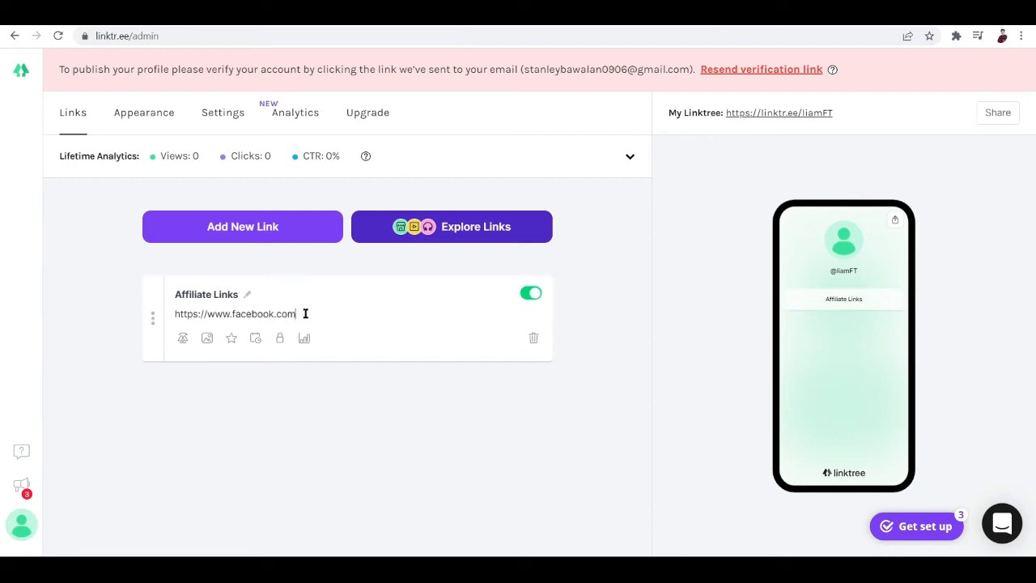
left_click(359, 432)
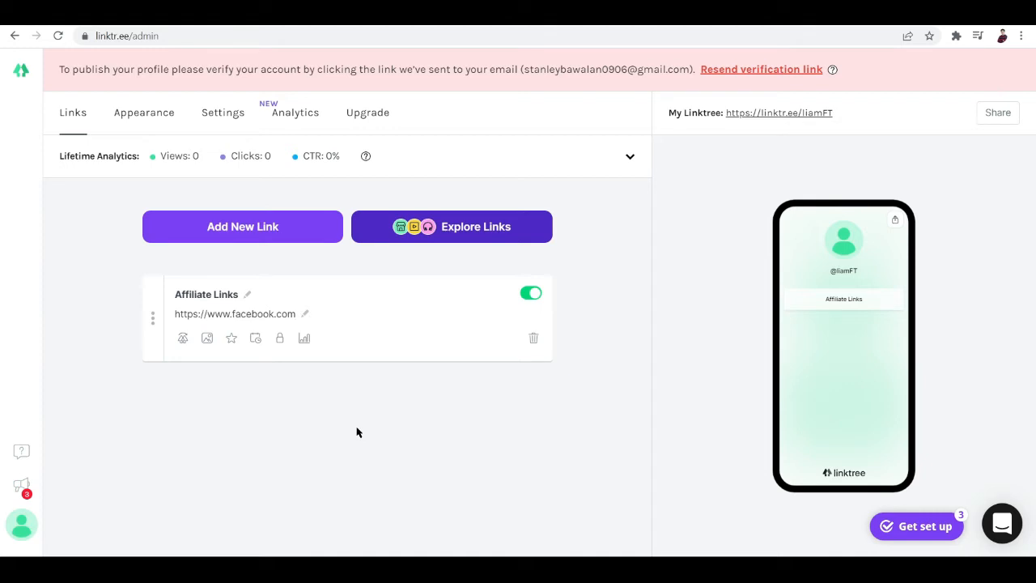
left_click(242, 226)
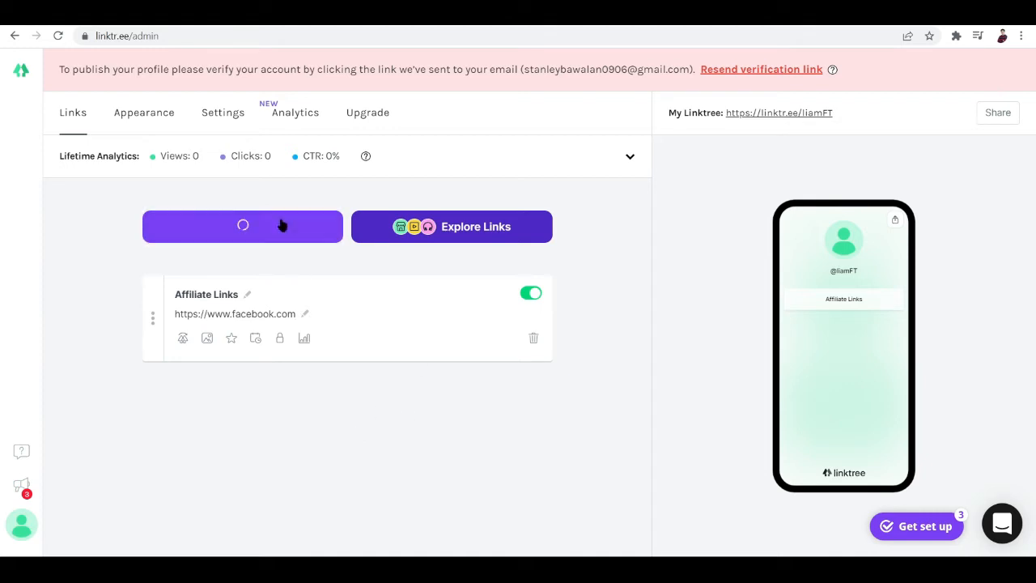
Rename the facebook.com link's title to Facebook Affiliate and save it.
left_click(242, 226)
type("F")
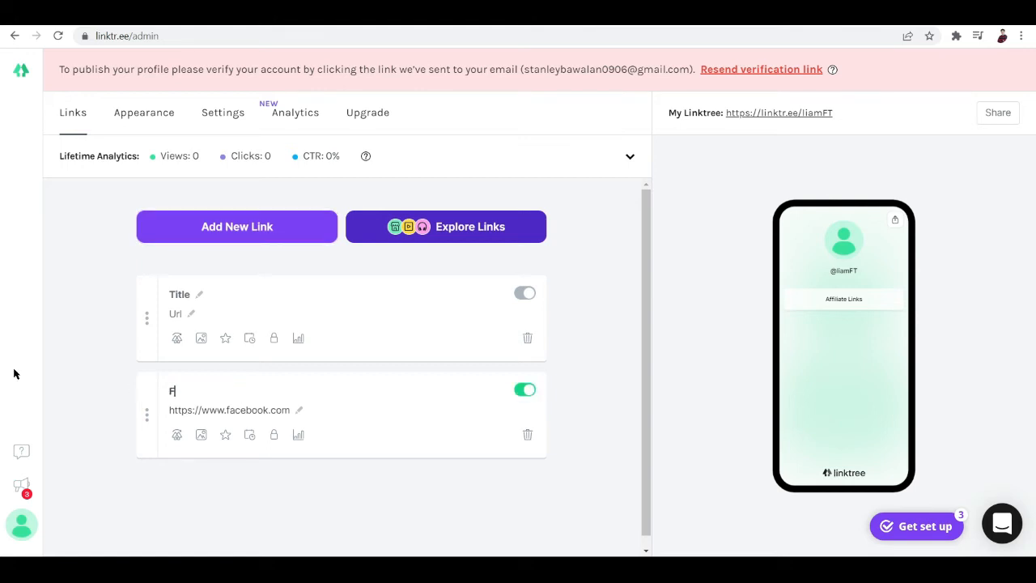
type("acebook Af")
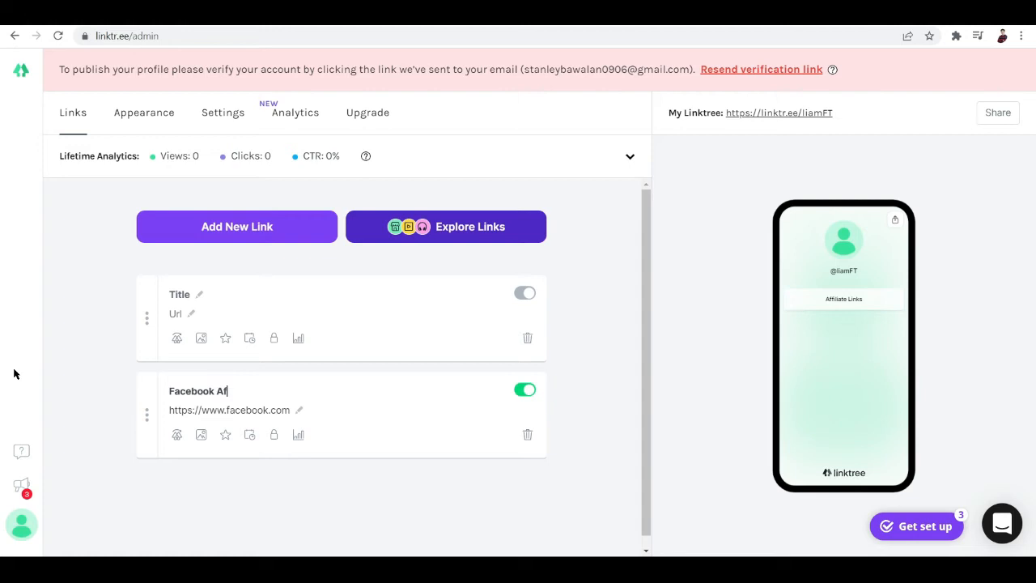
type("fi")
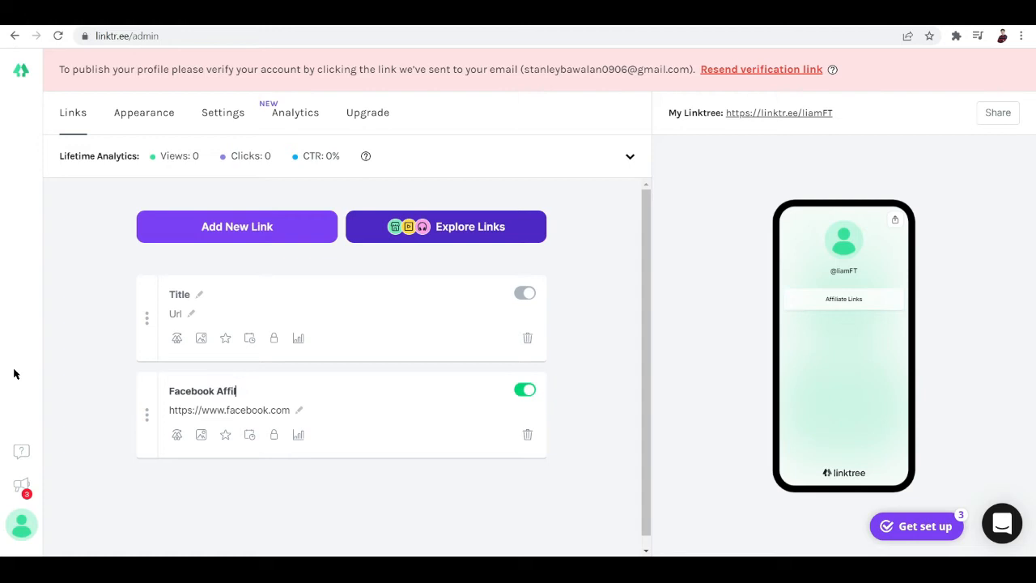
type("ate")
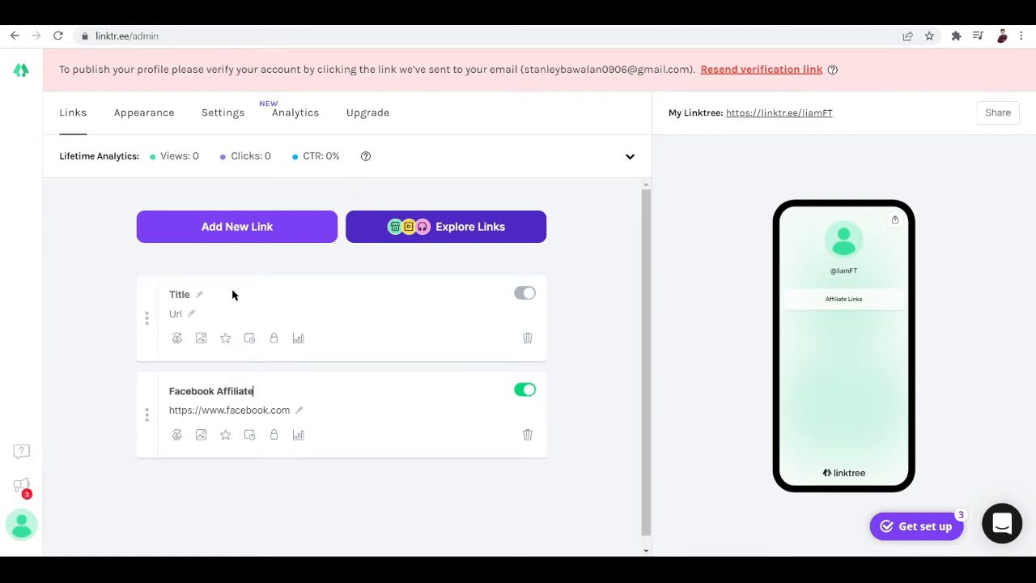
left_click(178, 294)
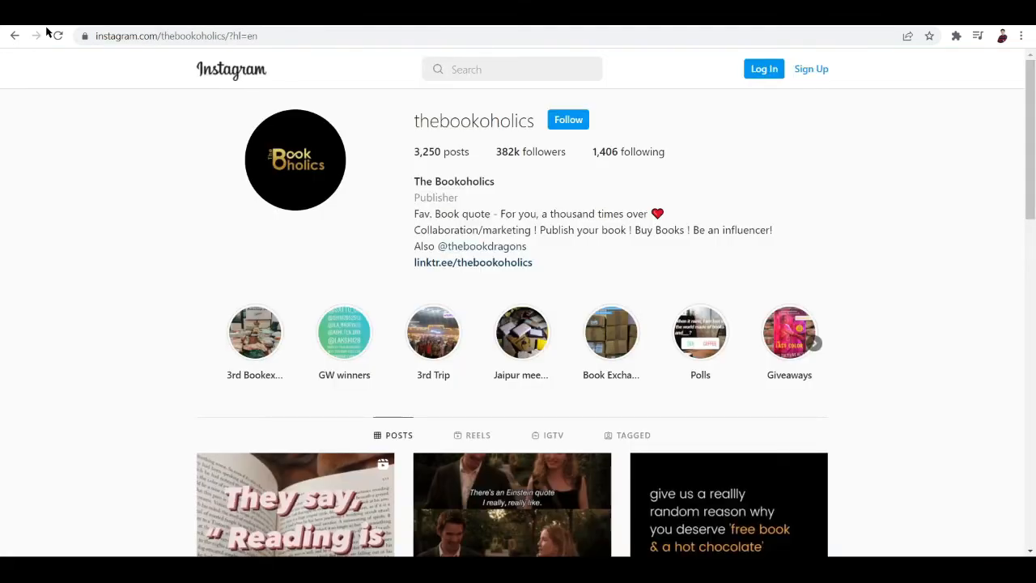
Paste thebookoholics' Instagram profile address into the new link and edit its title.
left_click(178, 36)
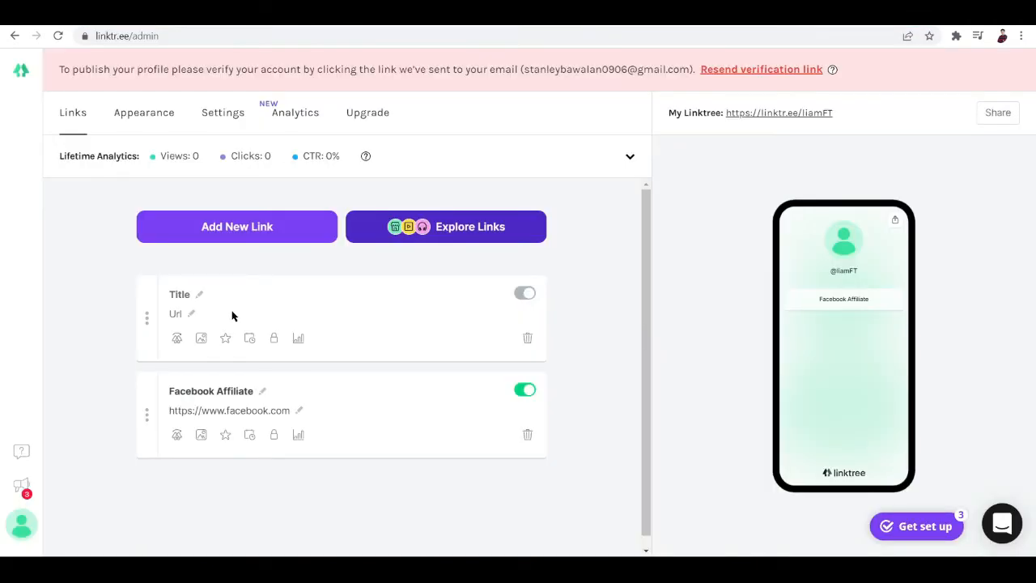
left_click(176, 313)
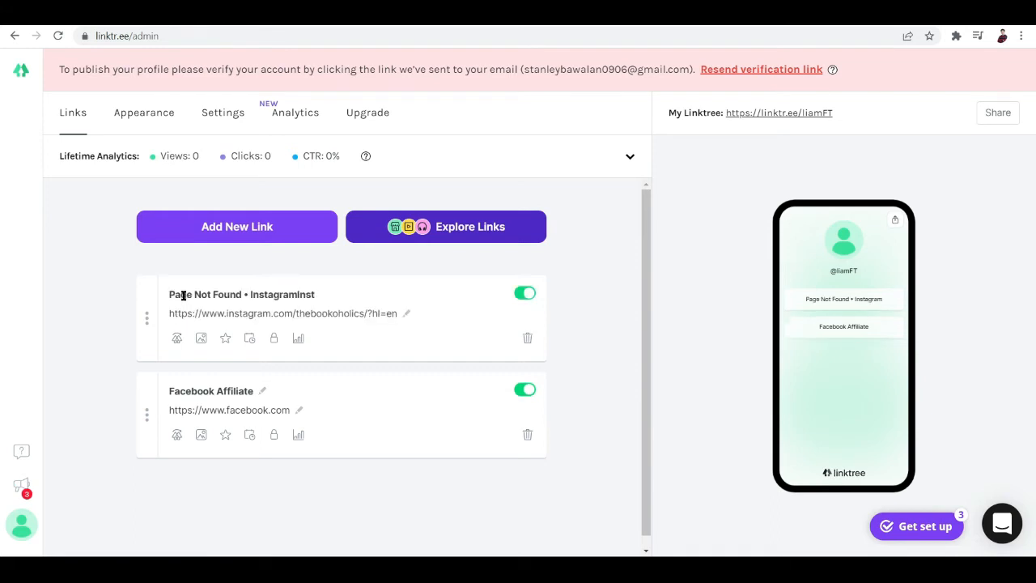
mouse_move(330, 291)
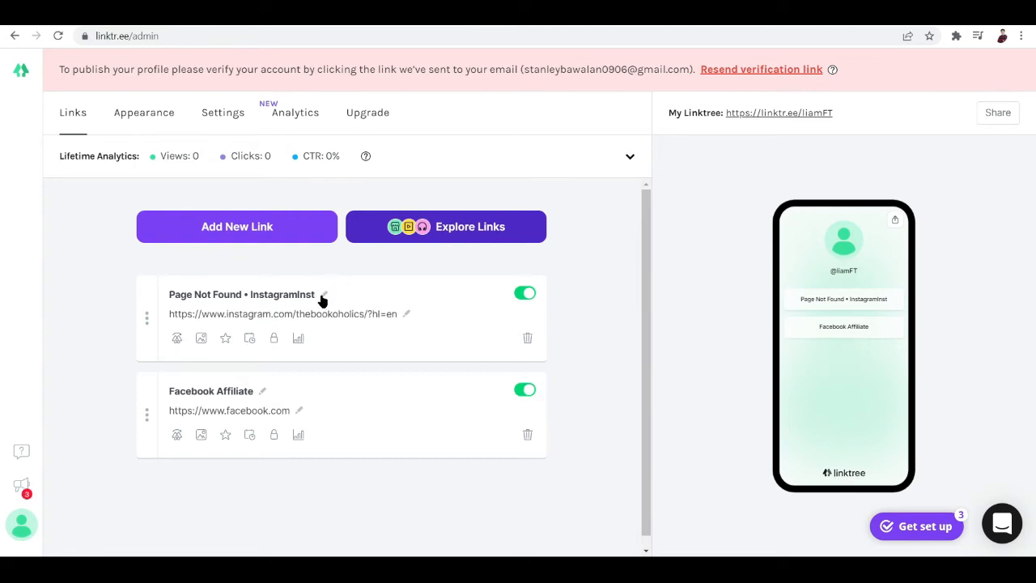
left_click(324, 294)
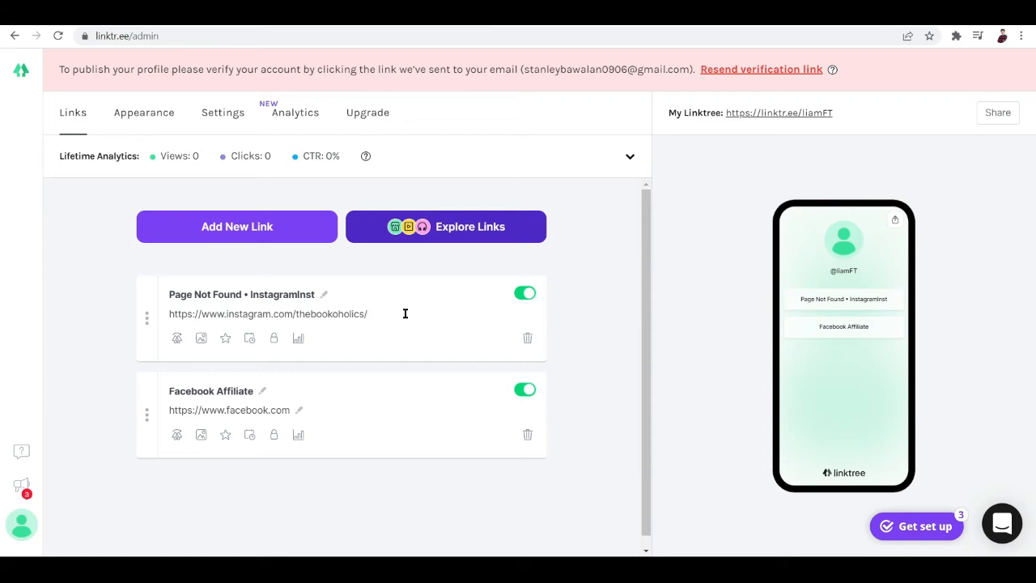
mouse_move(335, 319)
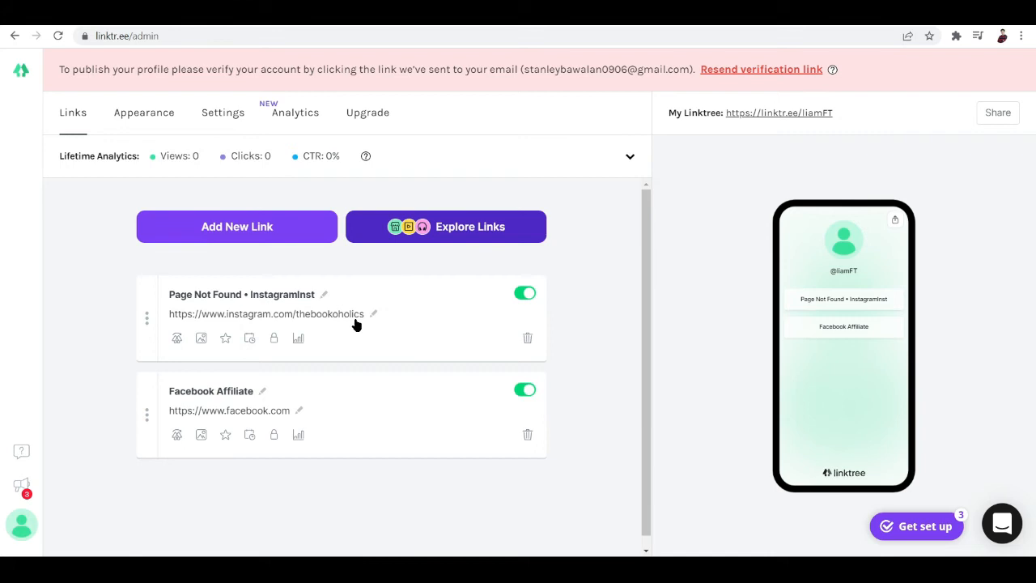
mouse_move(322, 297)
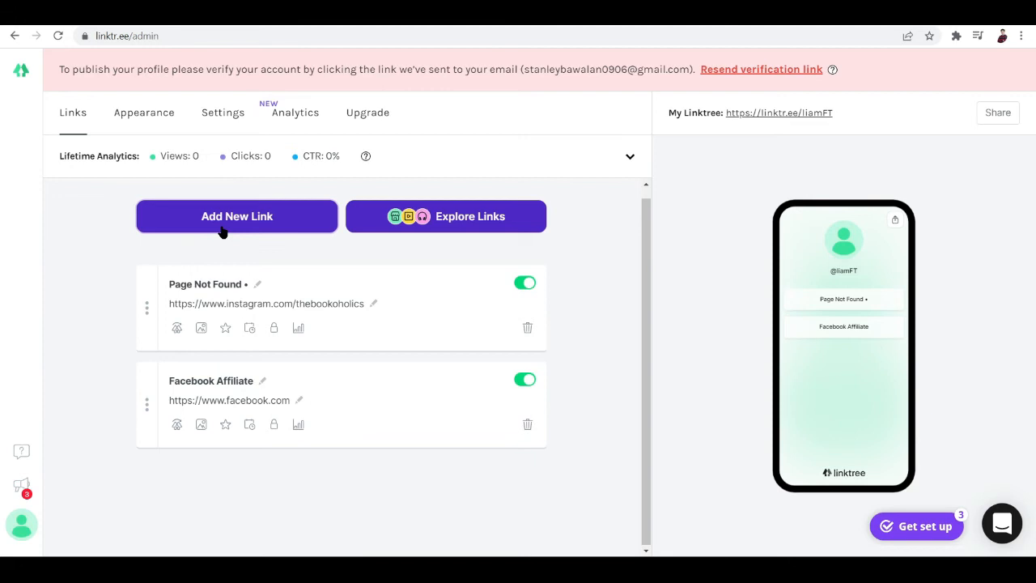
Add a new link pointing to google.co, titled Google, at the top of the list.
left_click(236, 216)
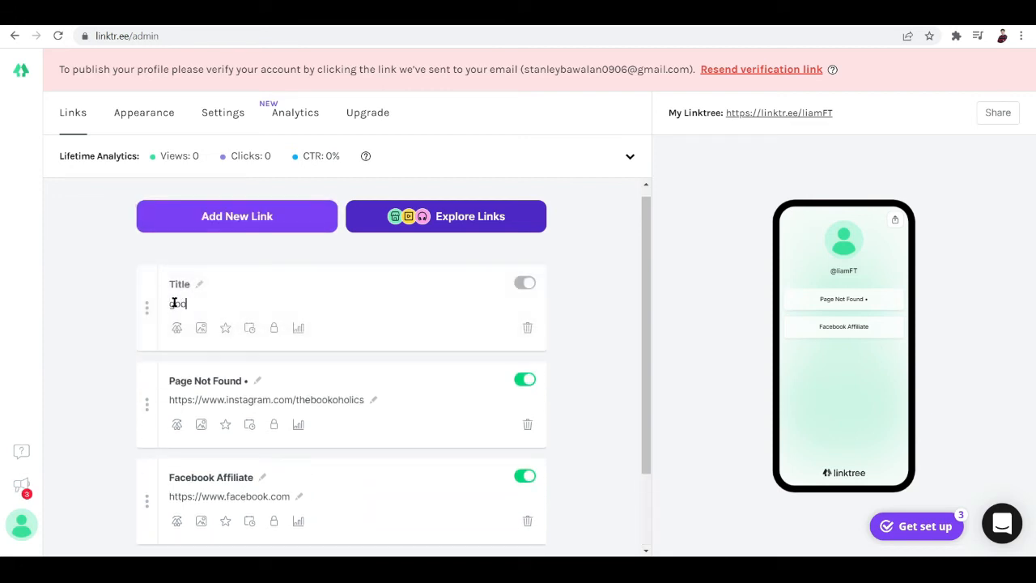
type("google.co")
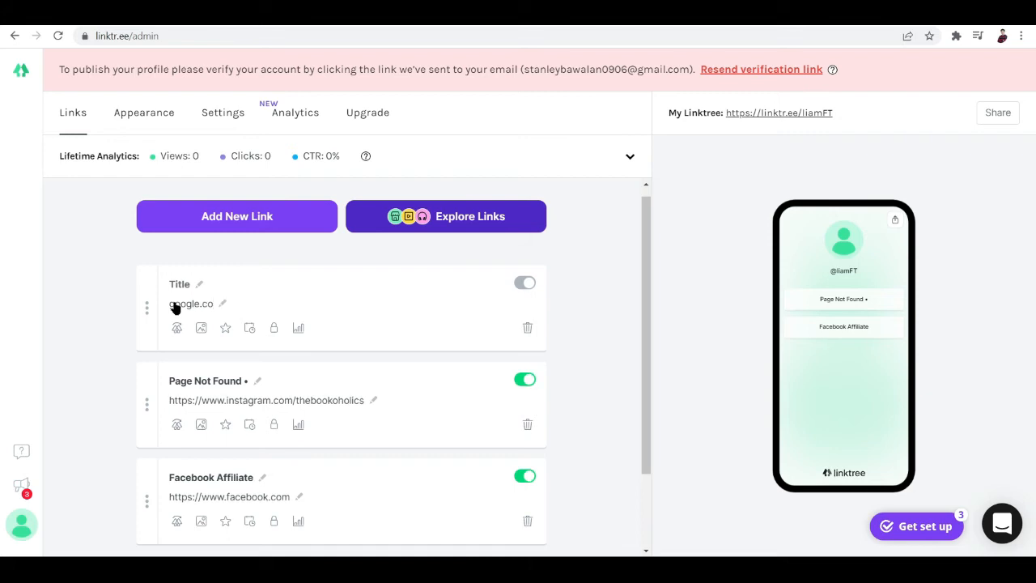
left_click(524, 282)
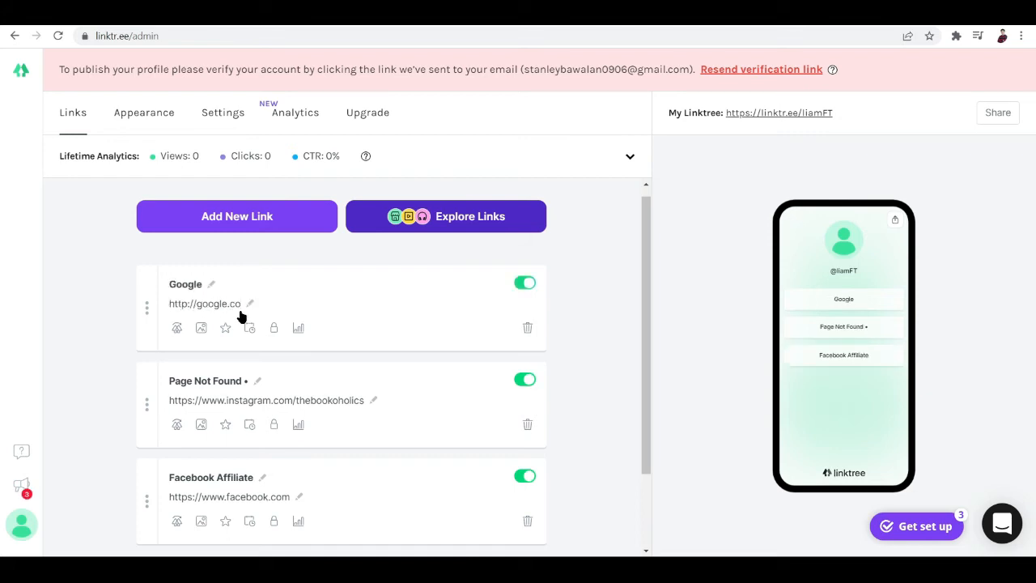
scroll("down", 3)
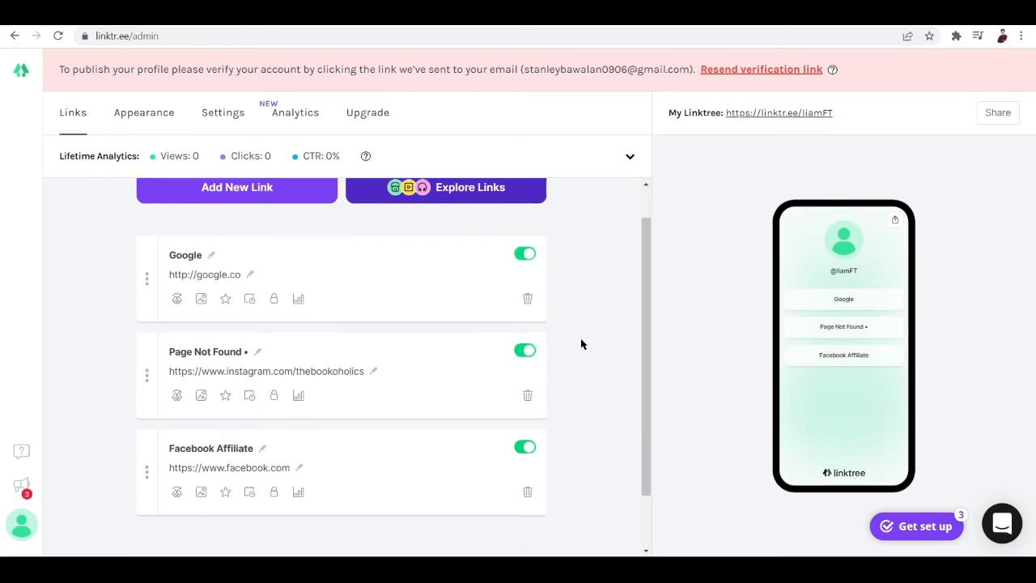
scroll("down", 3)
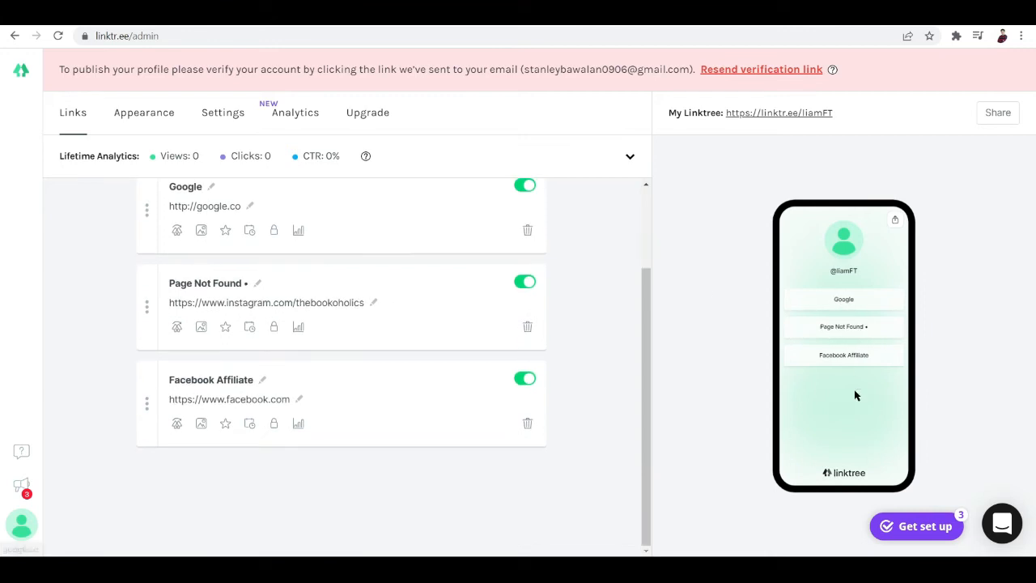
Complete the share-your-Linktree setup task by acknowledging its tips, reaching 33% progress.
left_click(916, 526)
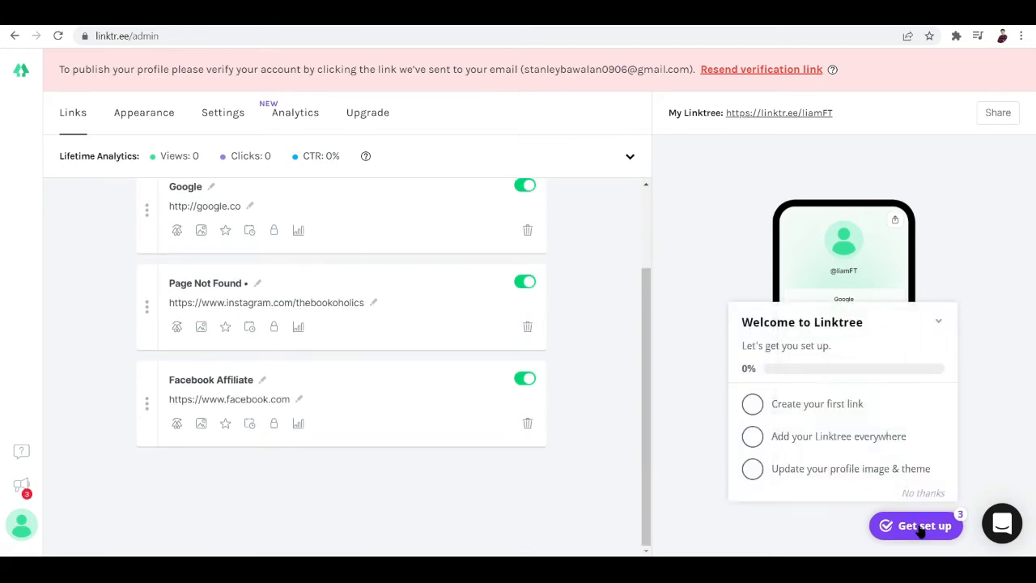
mouse_move(815, 475)
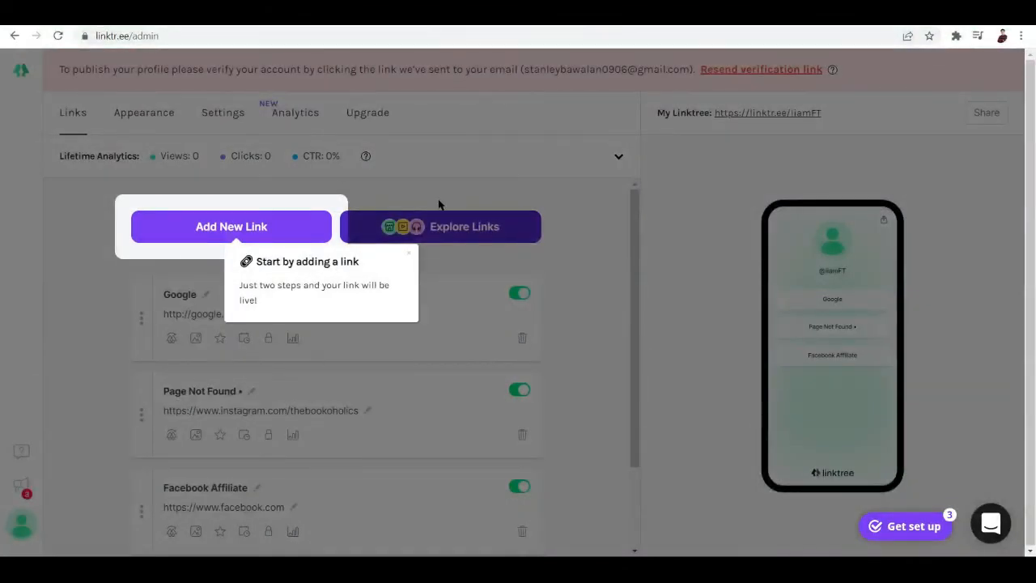
mouse_move(351, 281)
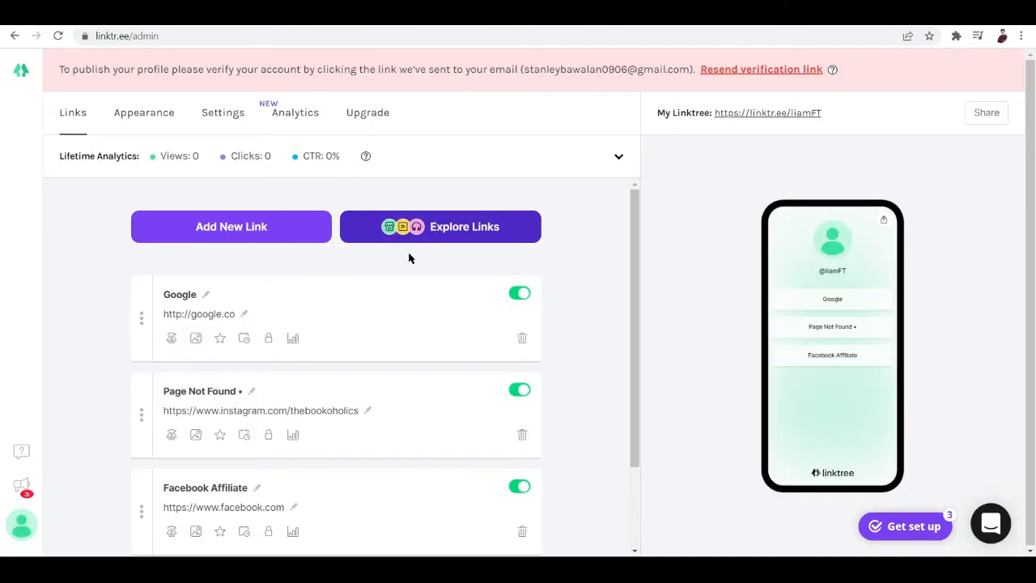
left_click(905, 525)
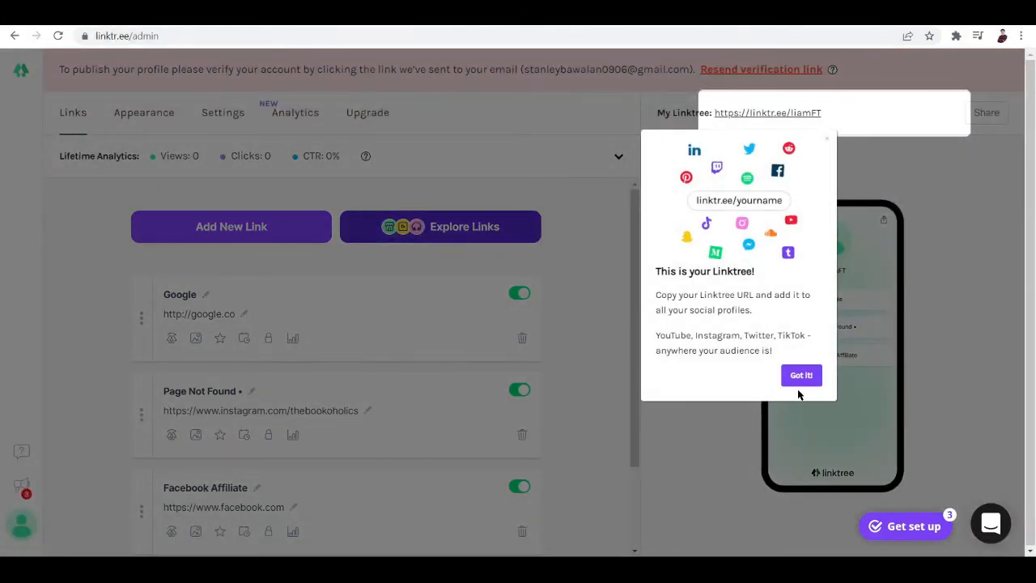
left_click(801, 375)
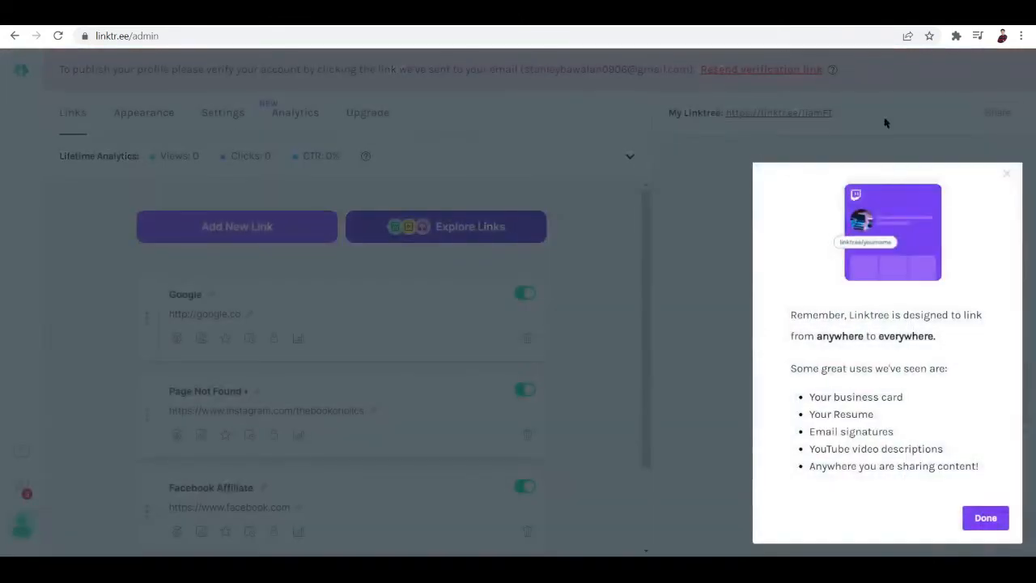
left_click(986, 517)
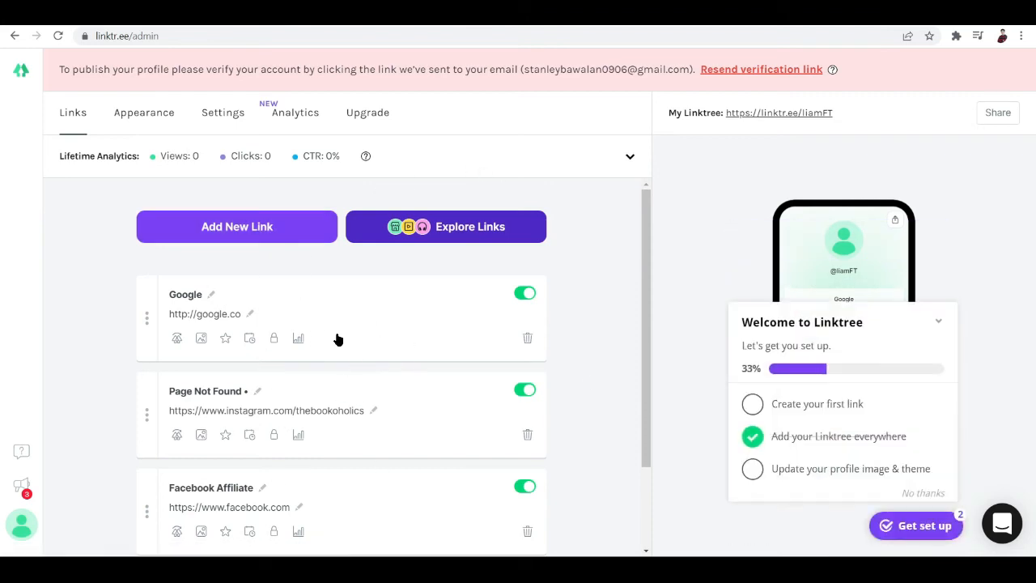
Start the Create your first link walkthrough from the setup checklist.
scroll("down", 3)
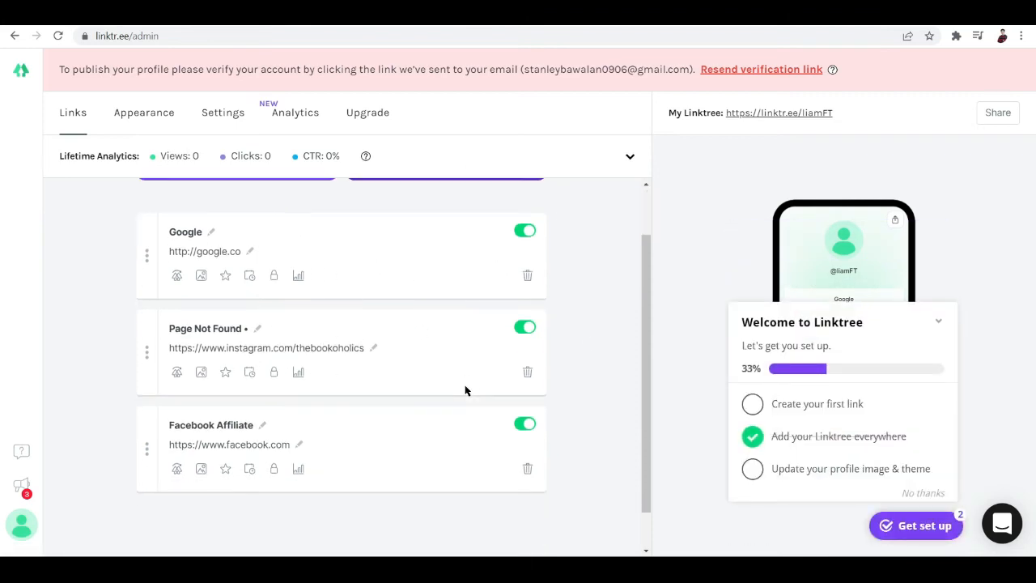
scroll("down", 3)
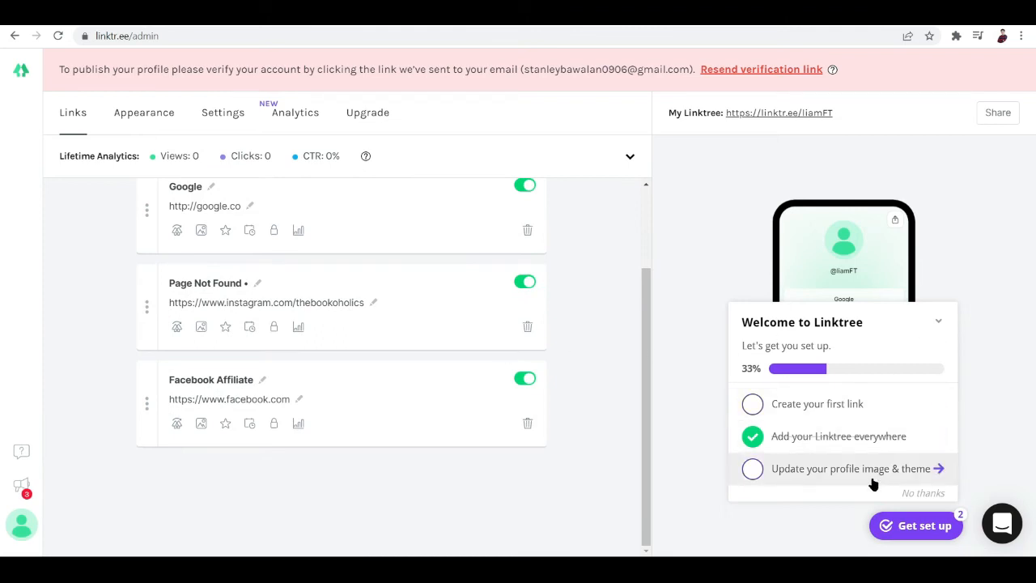
mouse_move(613, 289)
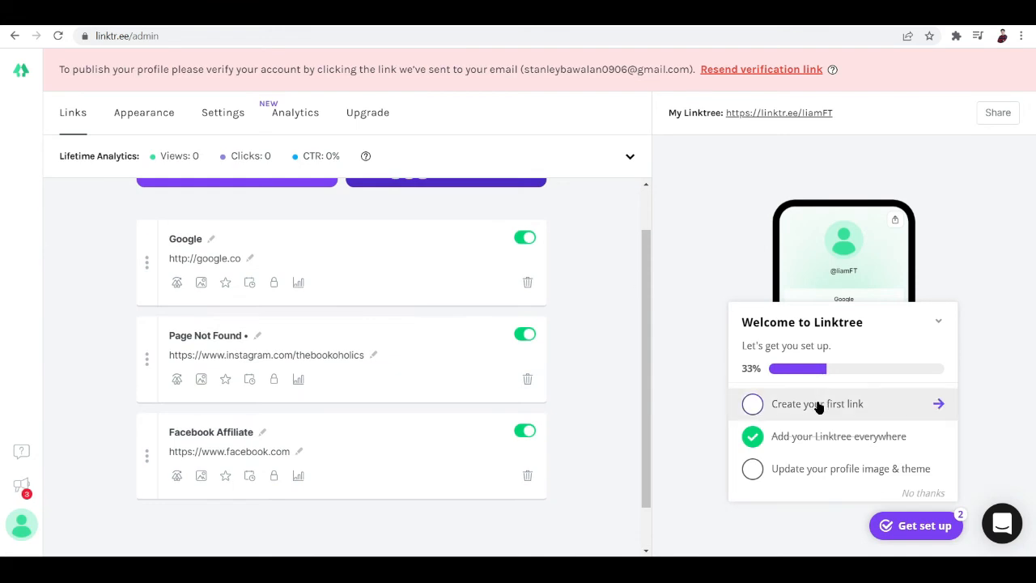
left_click(831, 403)
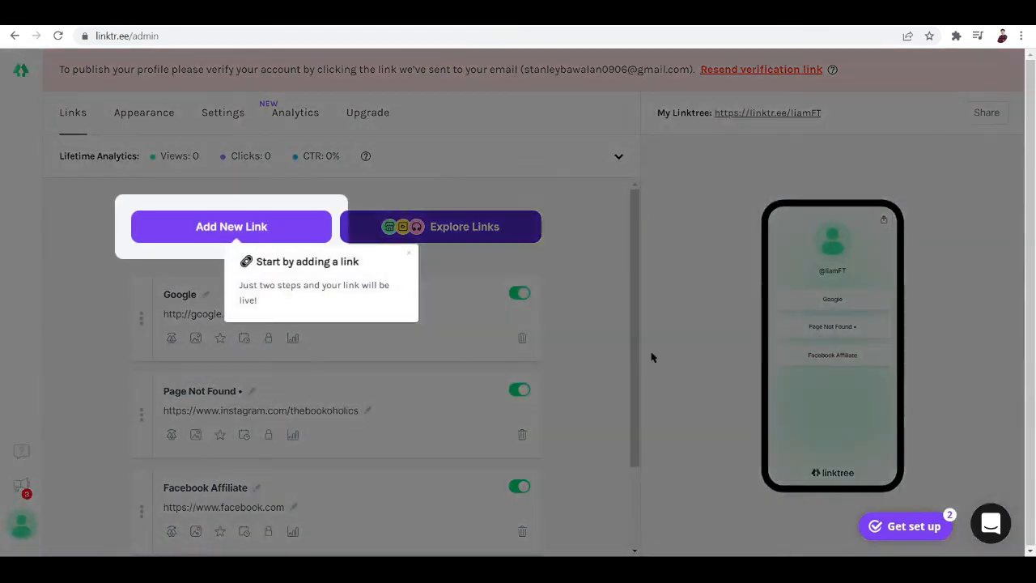
mouse_move(271, 223)
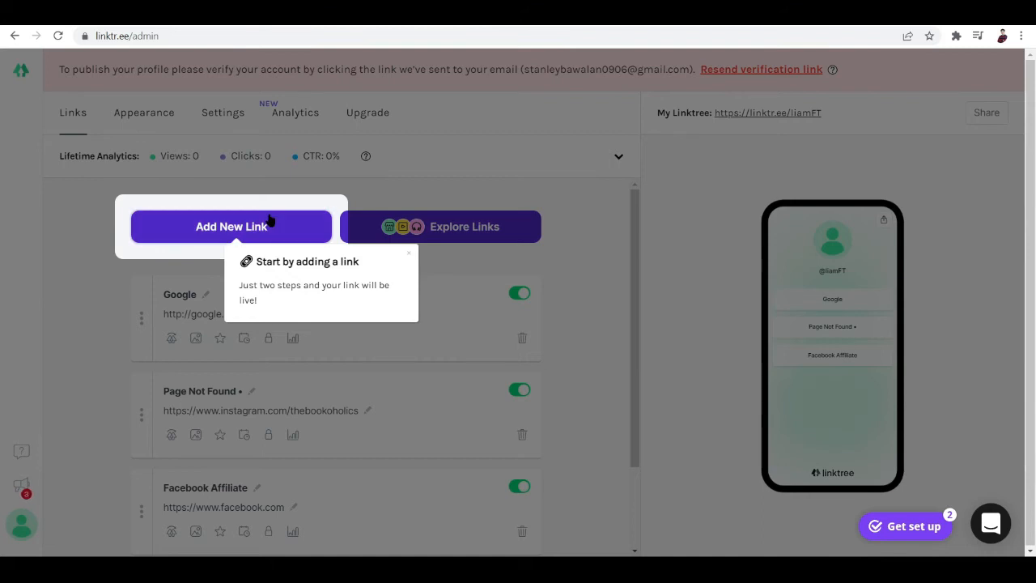
left_click(231, 226)
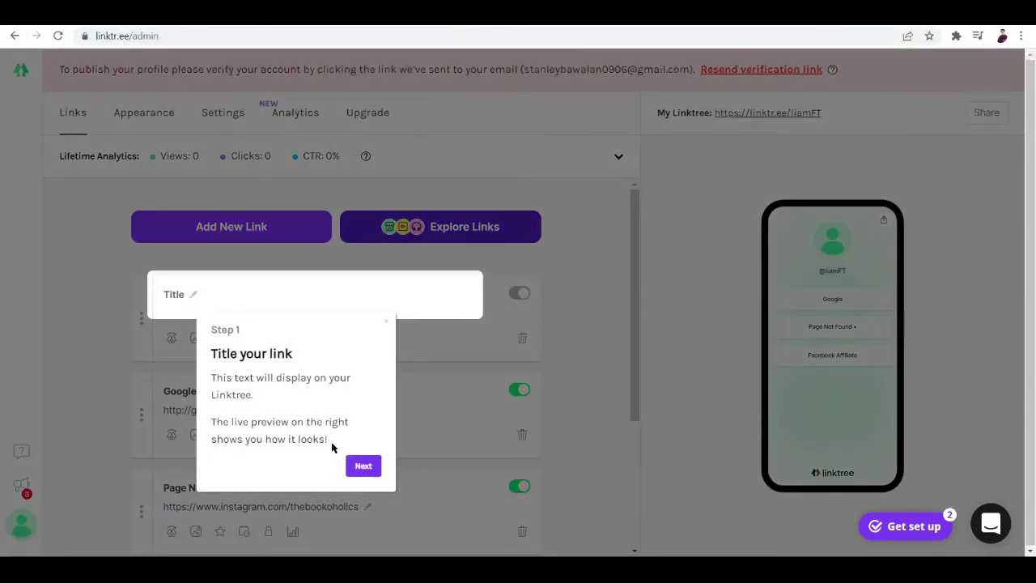
left_click(363, 465)
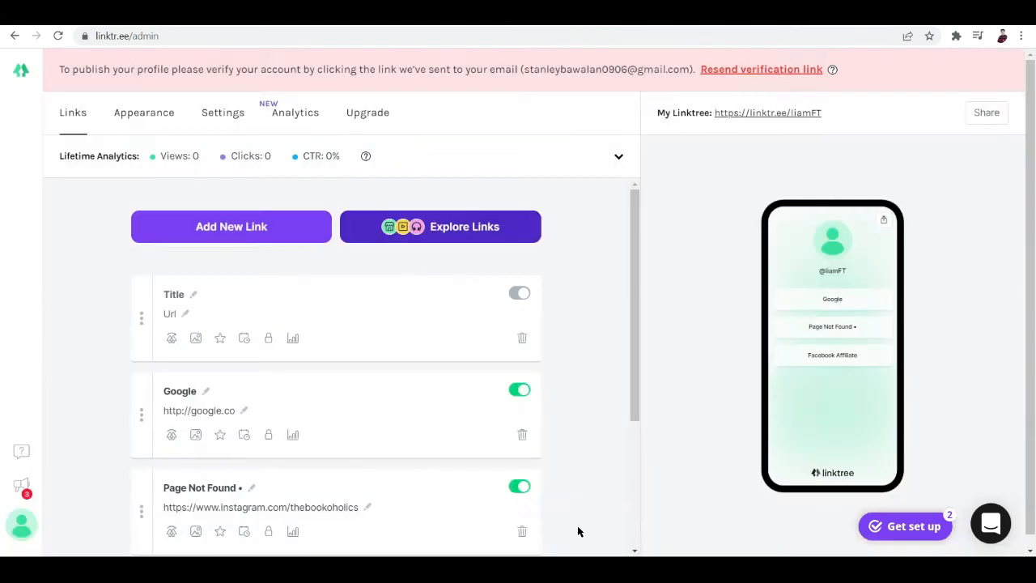
left_click(904, 526)
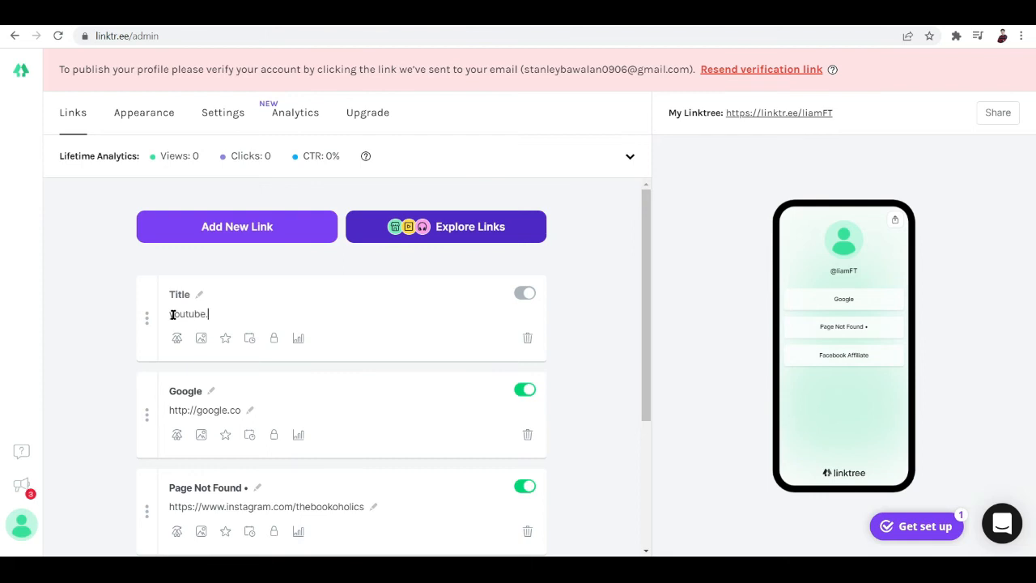
type("http://youtube.com")
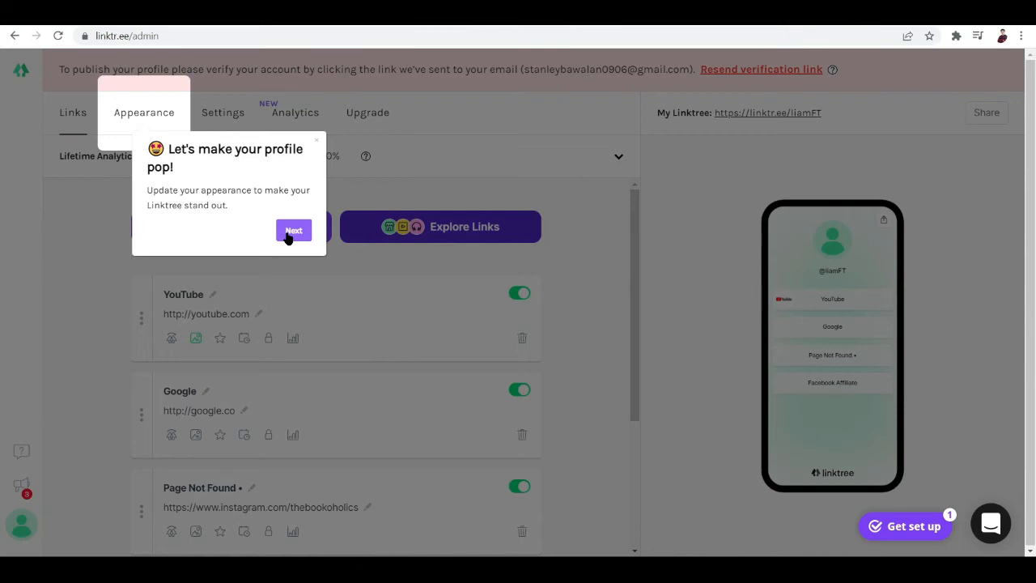
Reach the Appearance page's profile picture, title and bio section past the tour tips.
left_click(293, 231)
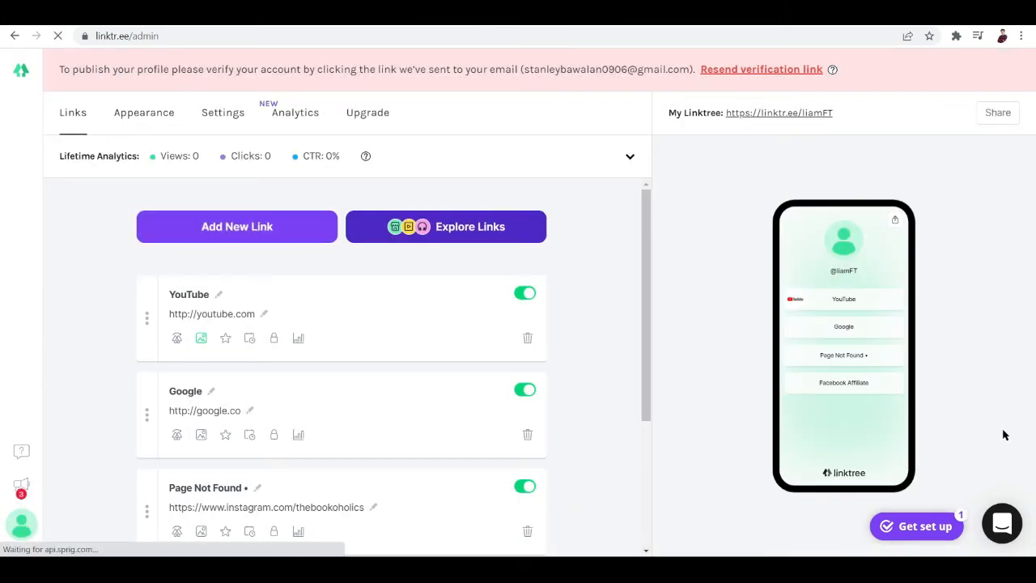
left_click(144, 113)
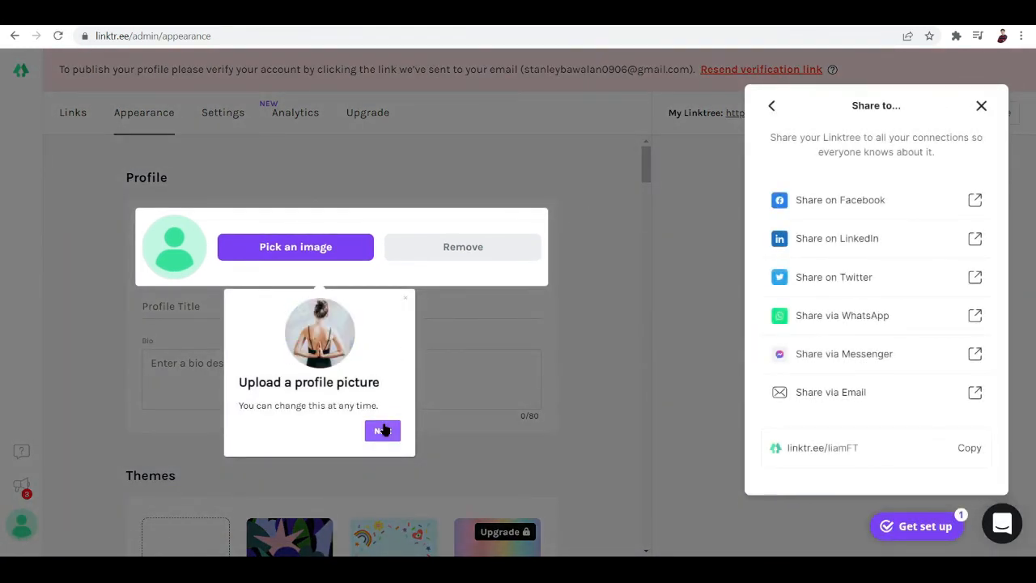
left_click(382, 430)
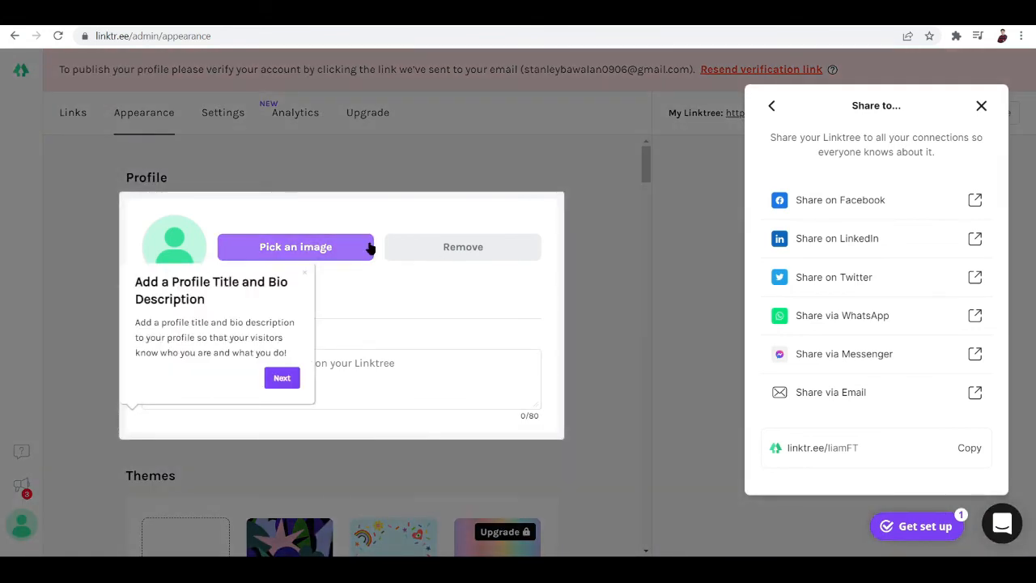
left_click(295, 247)
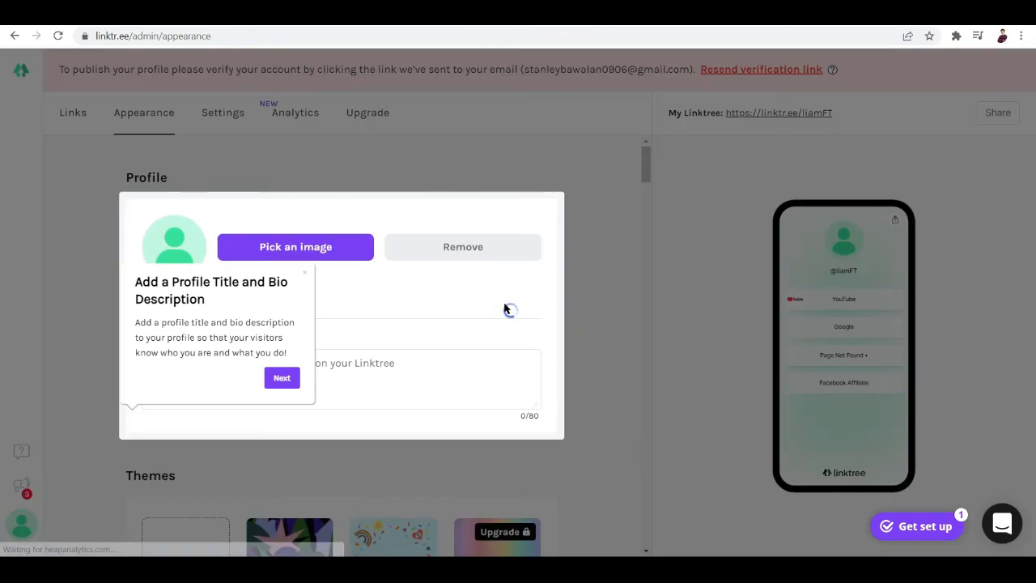
Upload the CryptoPunk-4156 image from Downloads as the profile picture.
left_click(295, 246)
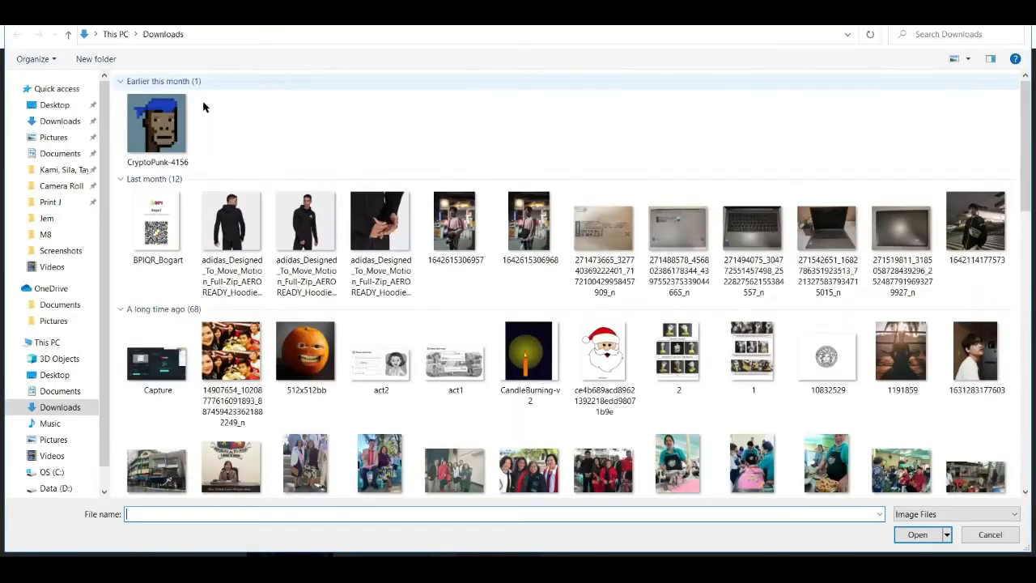
left_click(918, 534)
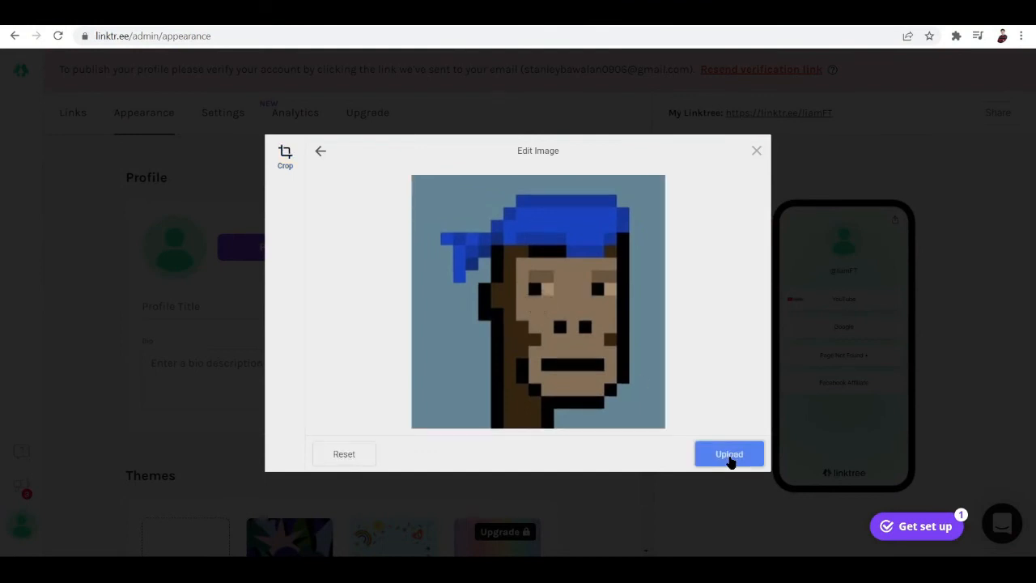
left_click(730, 453)
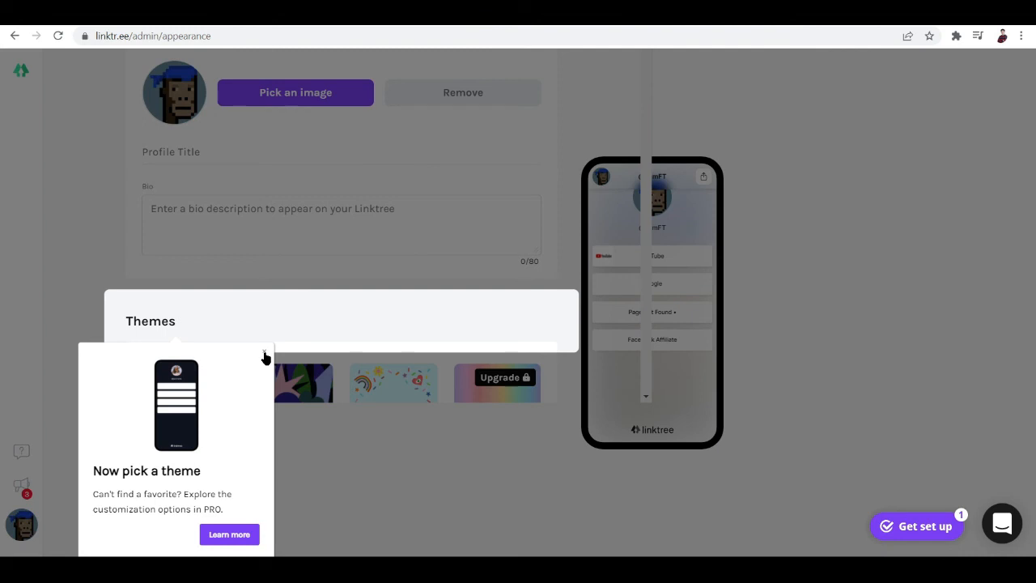
left_click(295, 93)
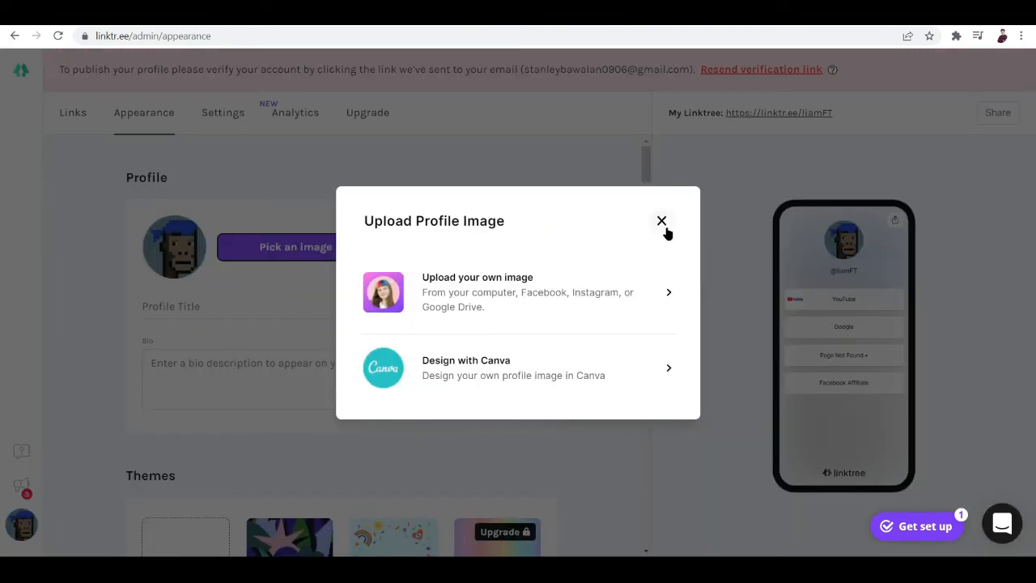
Set the profile bio to 'bio here'.
left_click(662, 220)
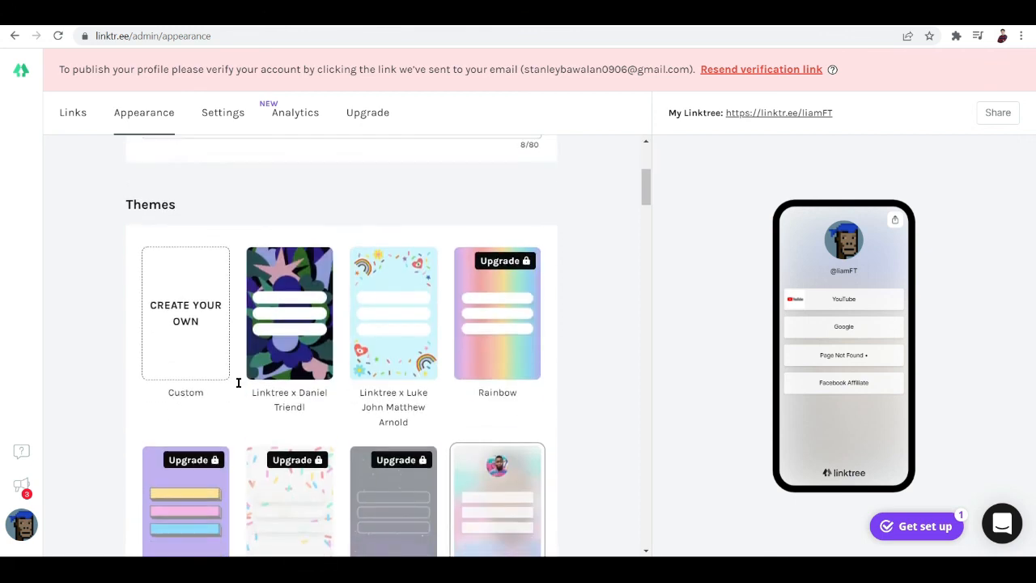
scroll("down", 3)
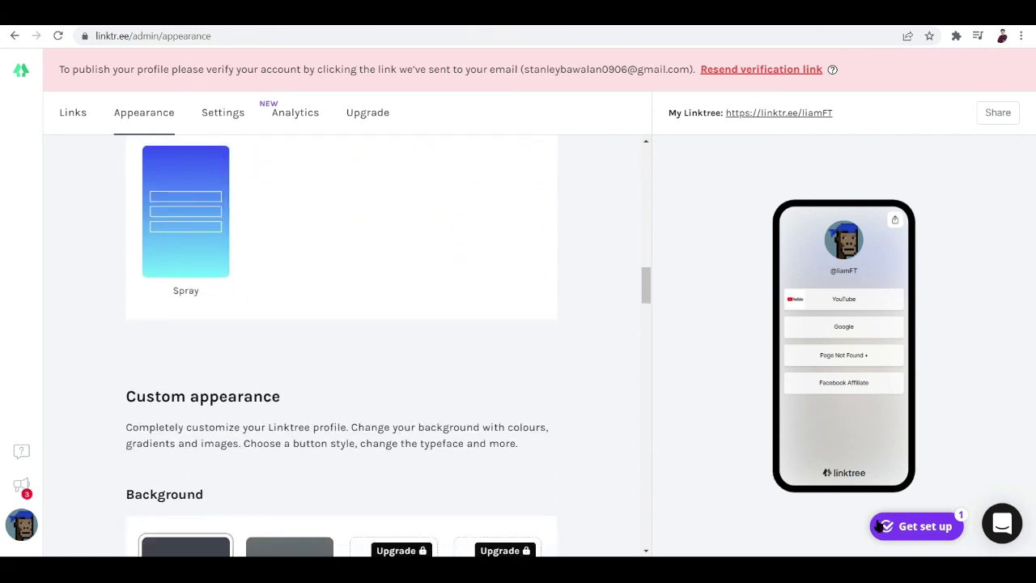
left_click(916, 526)
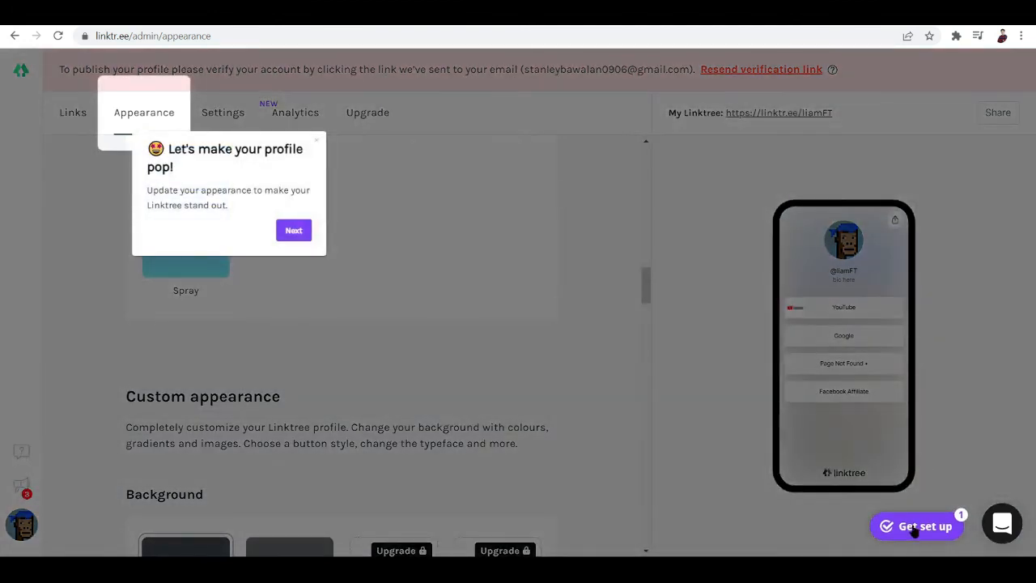
Dismiss the setup checklist with No thanks and confirm it.
left_click(915, 525)
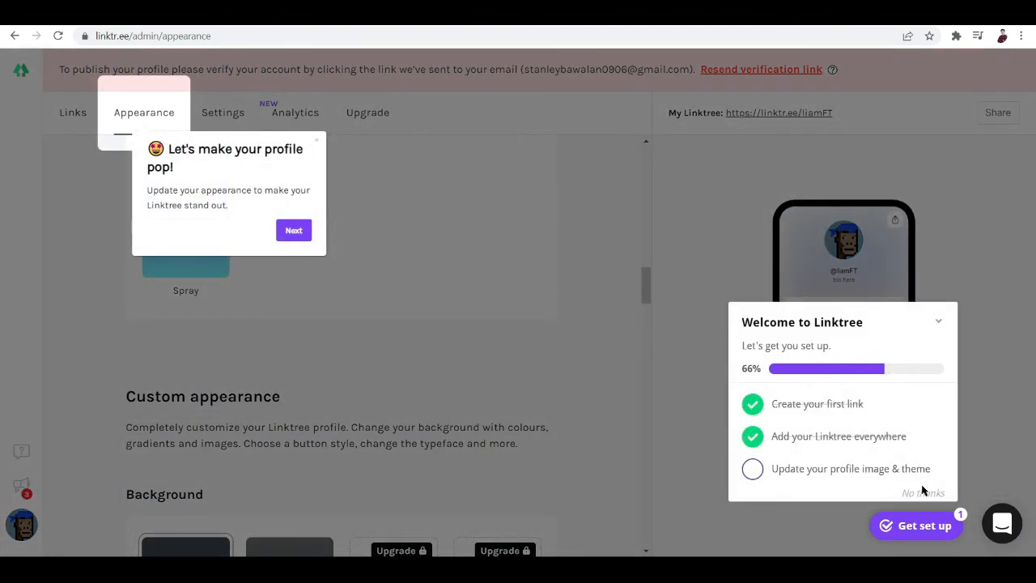
left_click(923, 492)
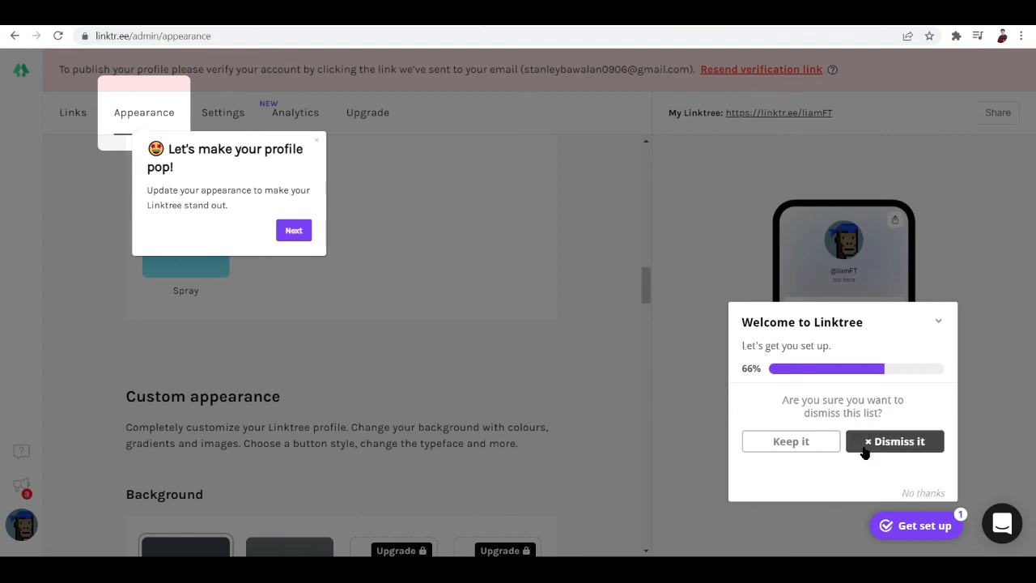
left_click(894, 441)
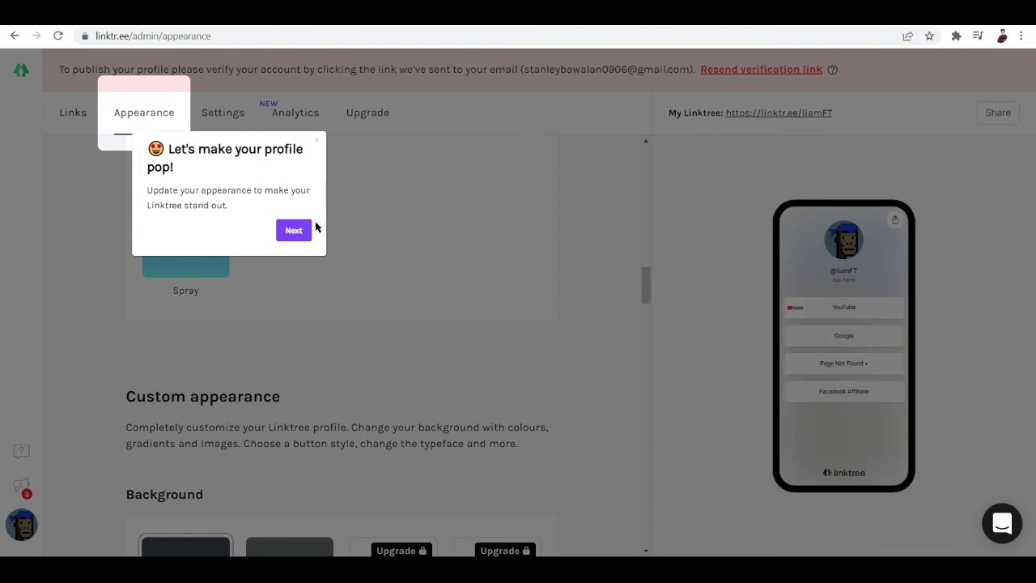
left_click(293, 230)
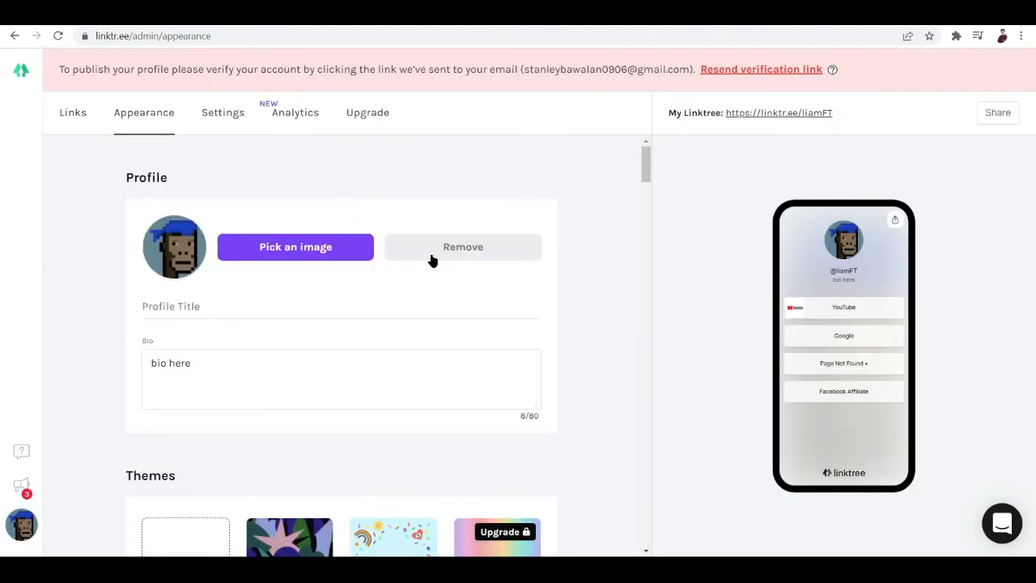
left_click(294, 247)
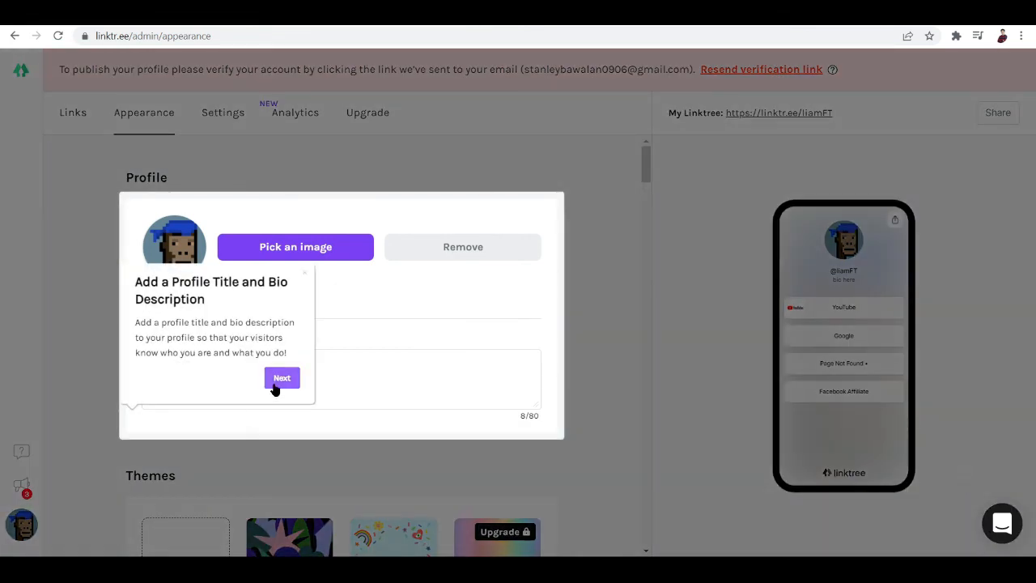
left_click(282, 377)
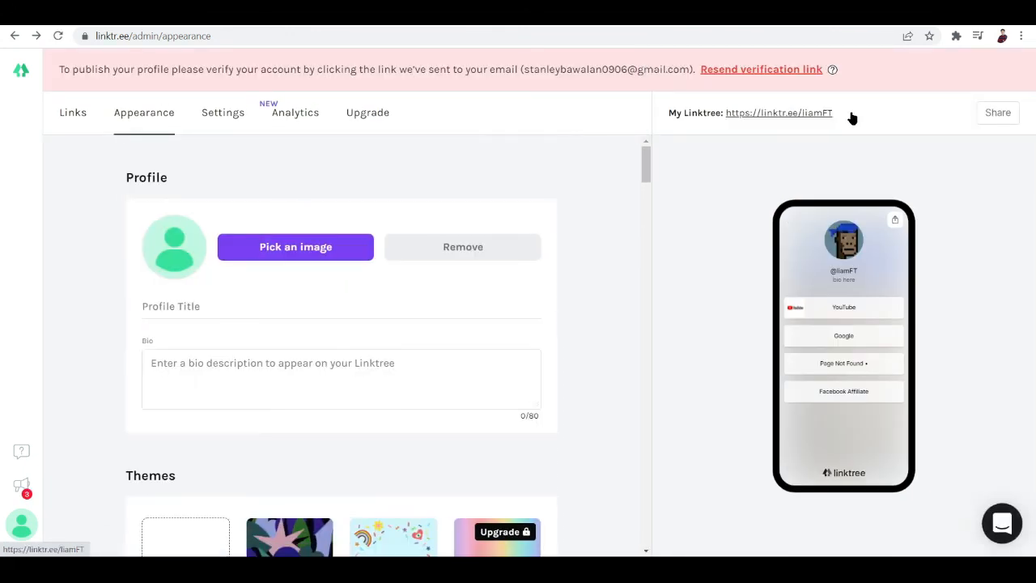
mouse_move(806, 106)
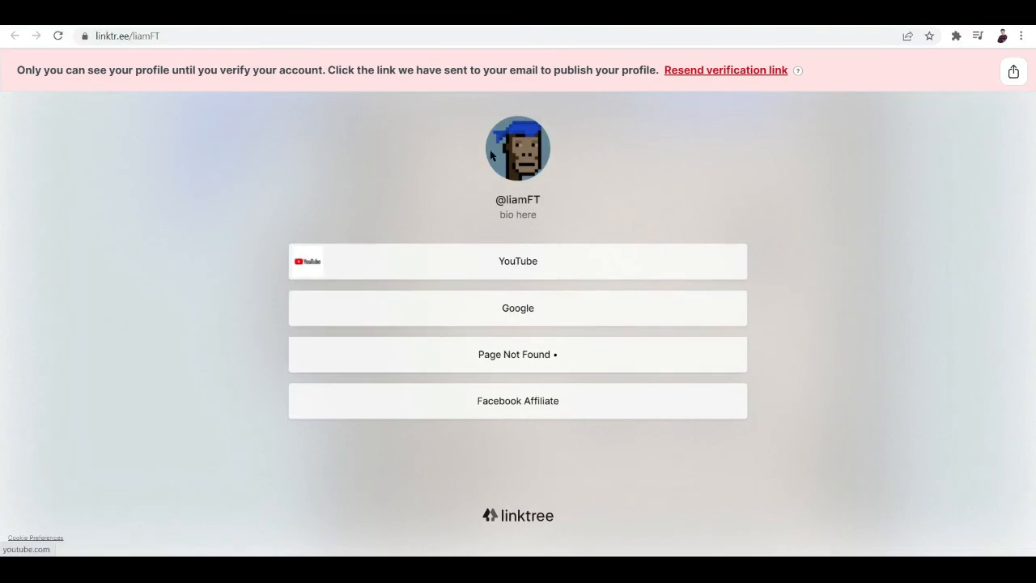
mouse_move(508, 313)
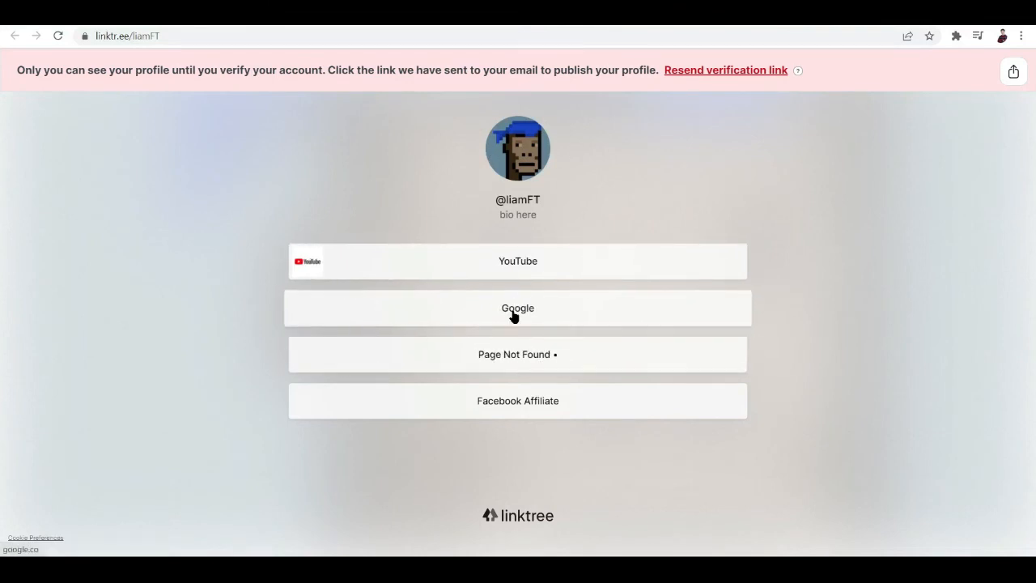
mouse_move(582, 404)
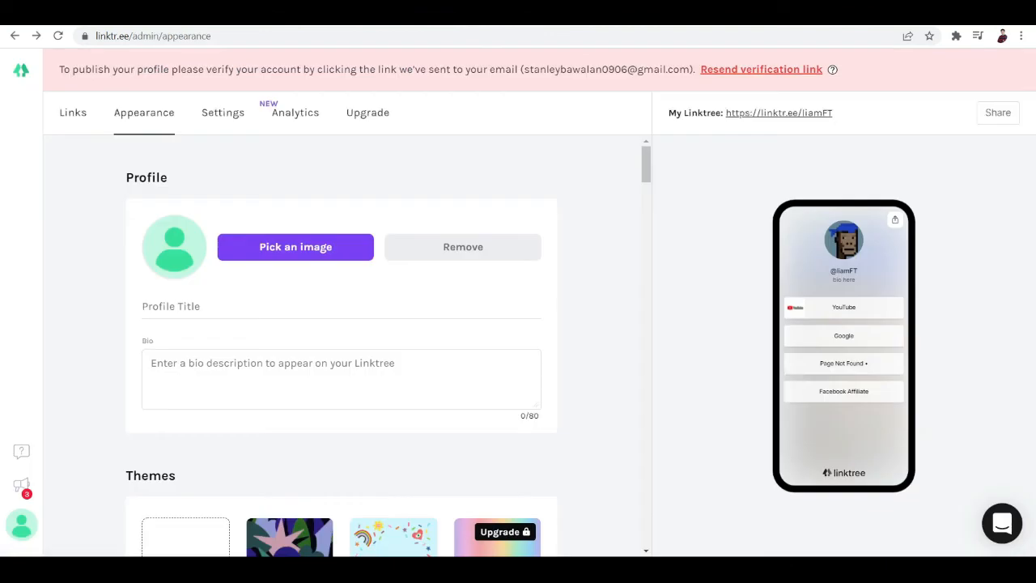
View the live linktr.ee/liamFT page and try its YouTube button.
left_click(779, 112)
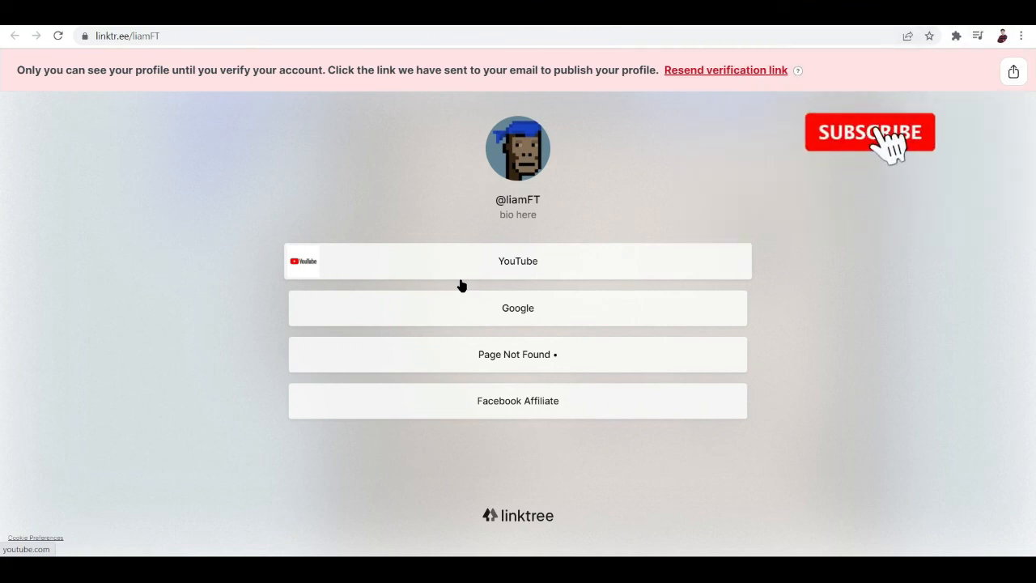
left_click(870, 132)
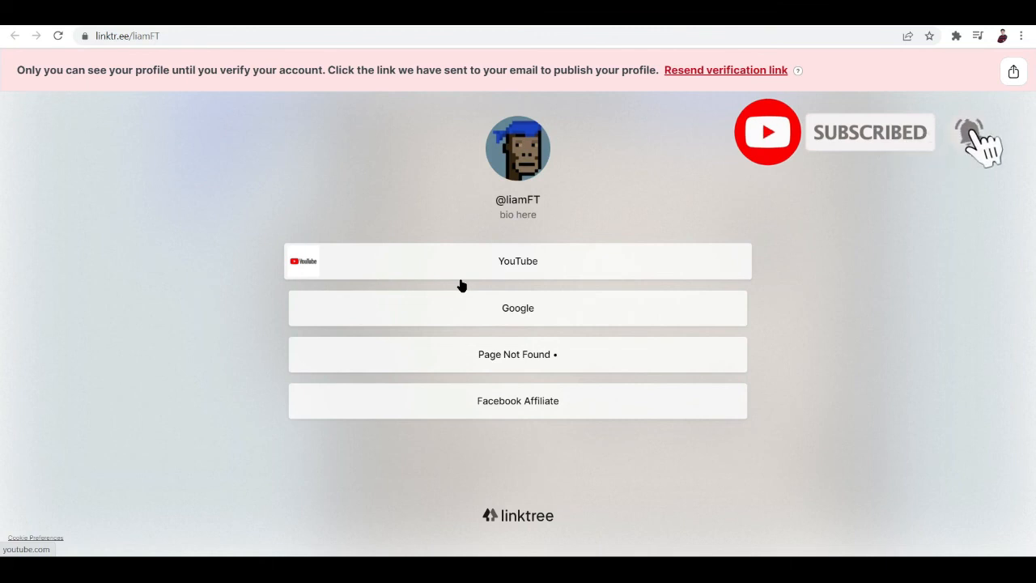